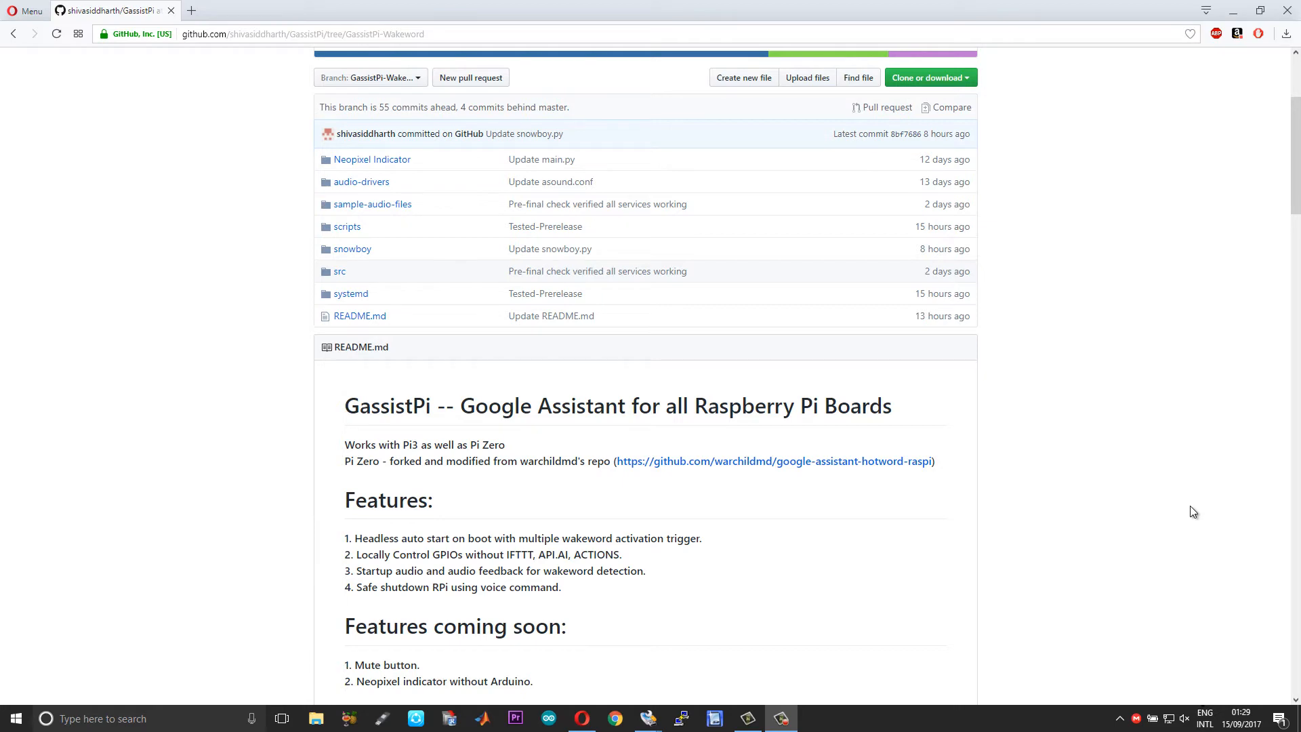
Step: Scroll the GassistPi README to the OS update, restart and audio configuration steps
scroll(down, 3)
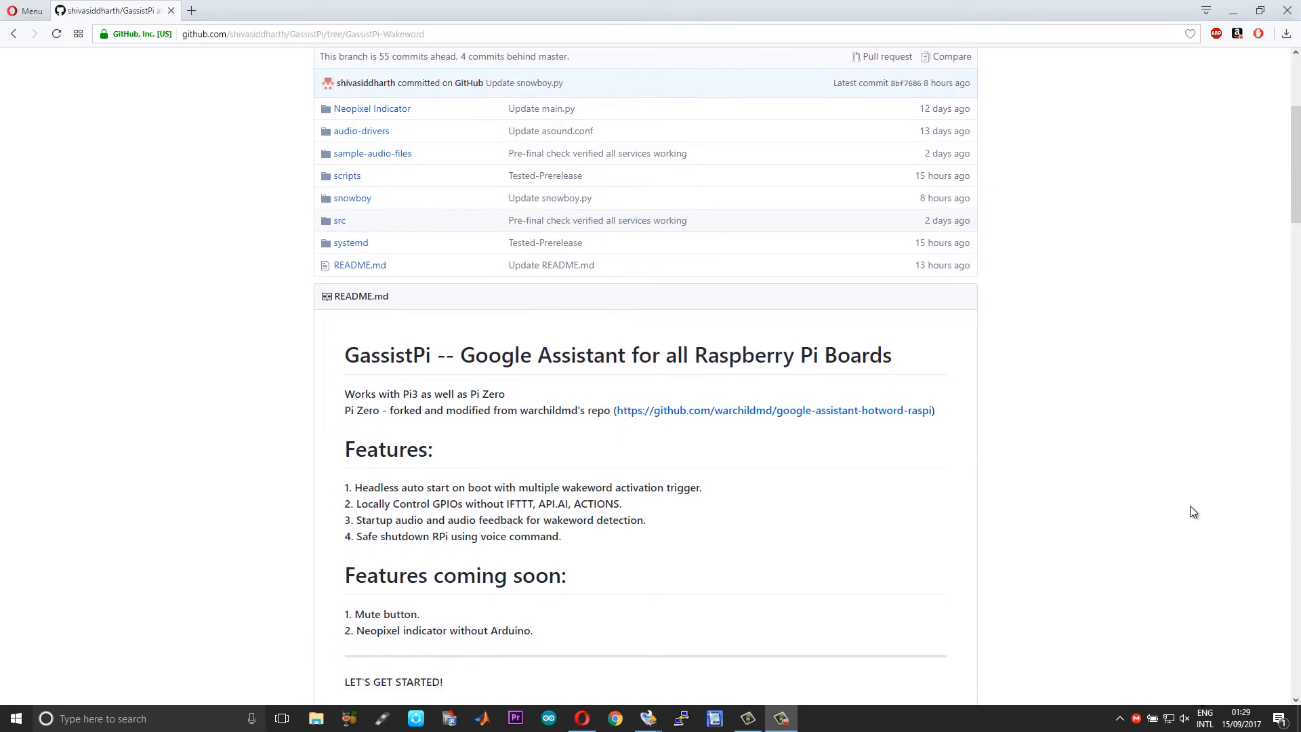
scroll(down, 3)
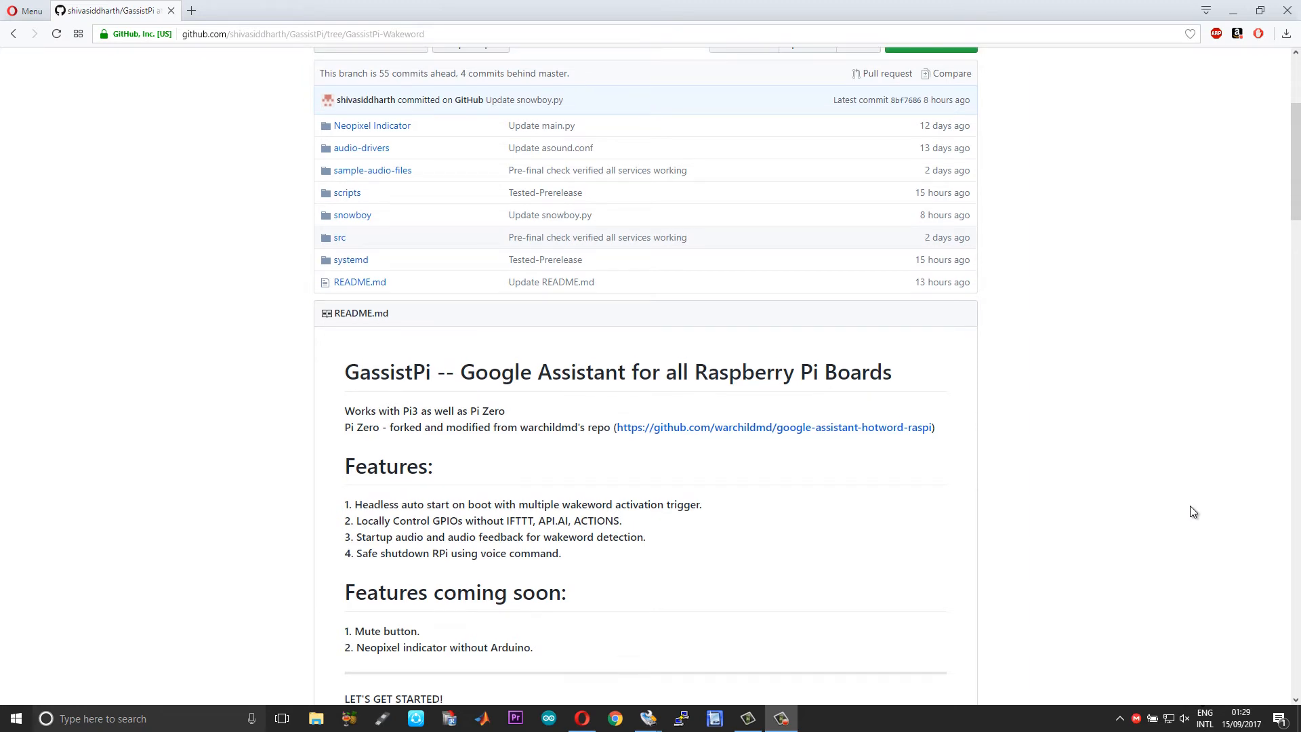
scroll(down, 3)
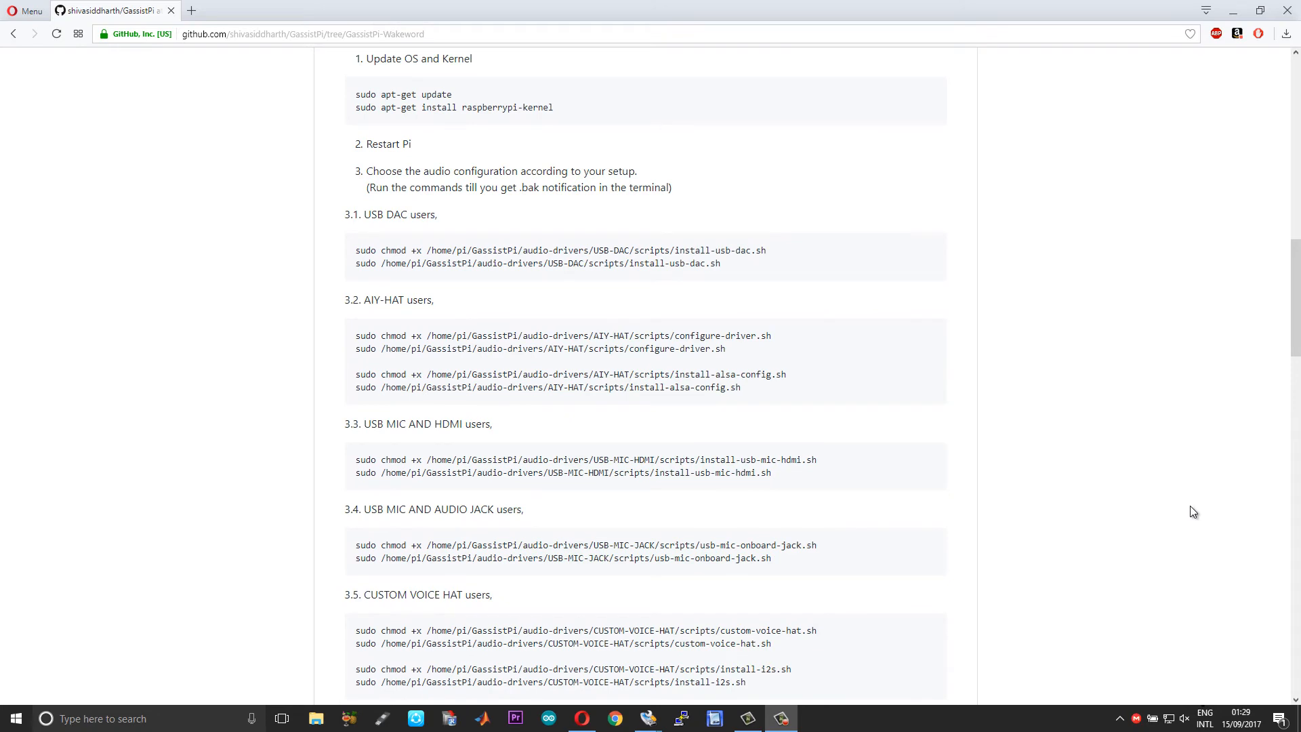
scroll(down, 3)
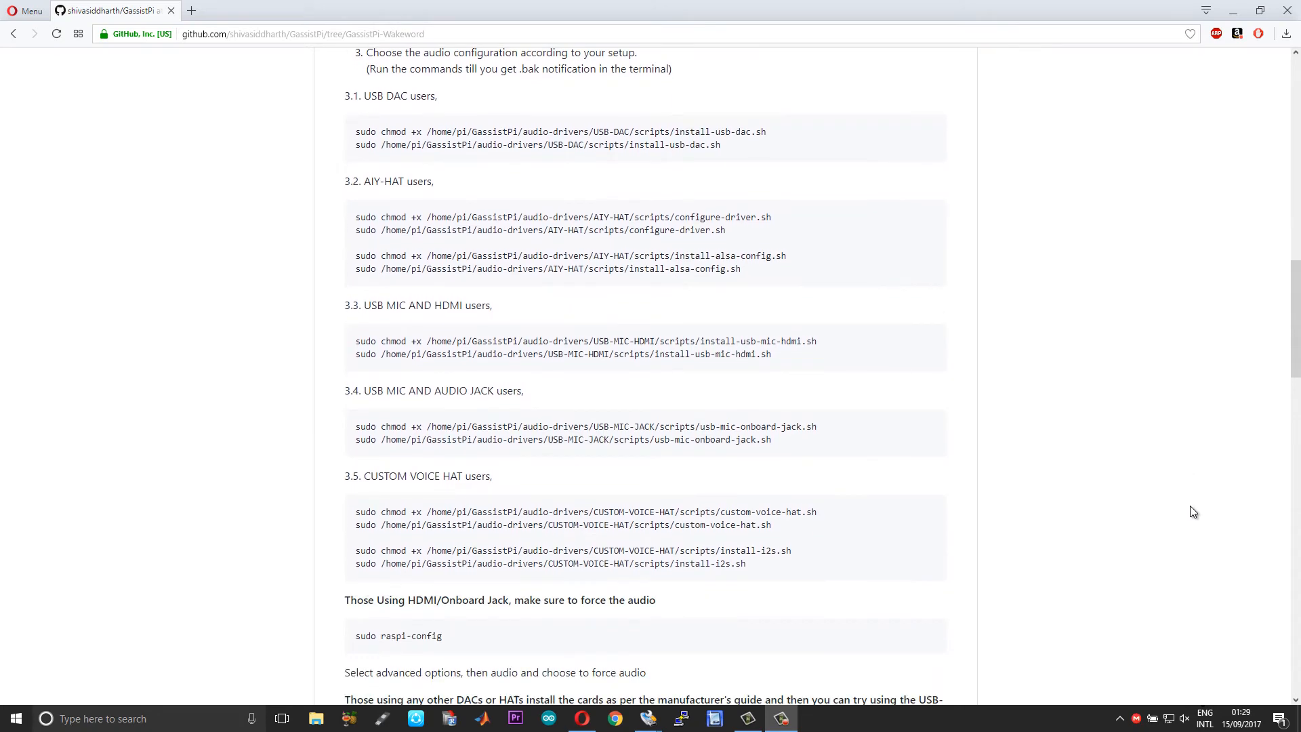
scroll(down, 3)
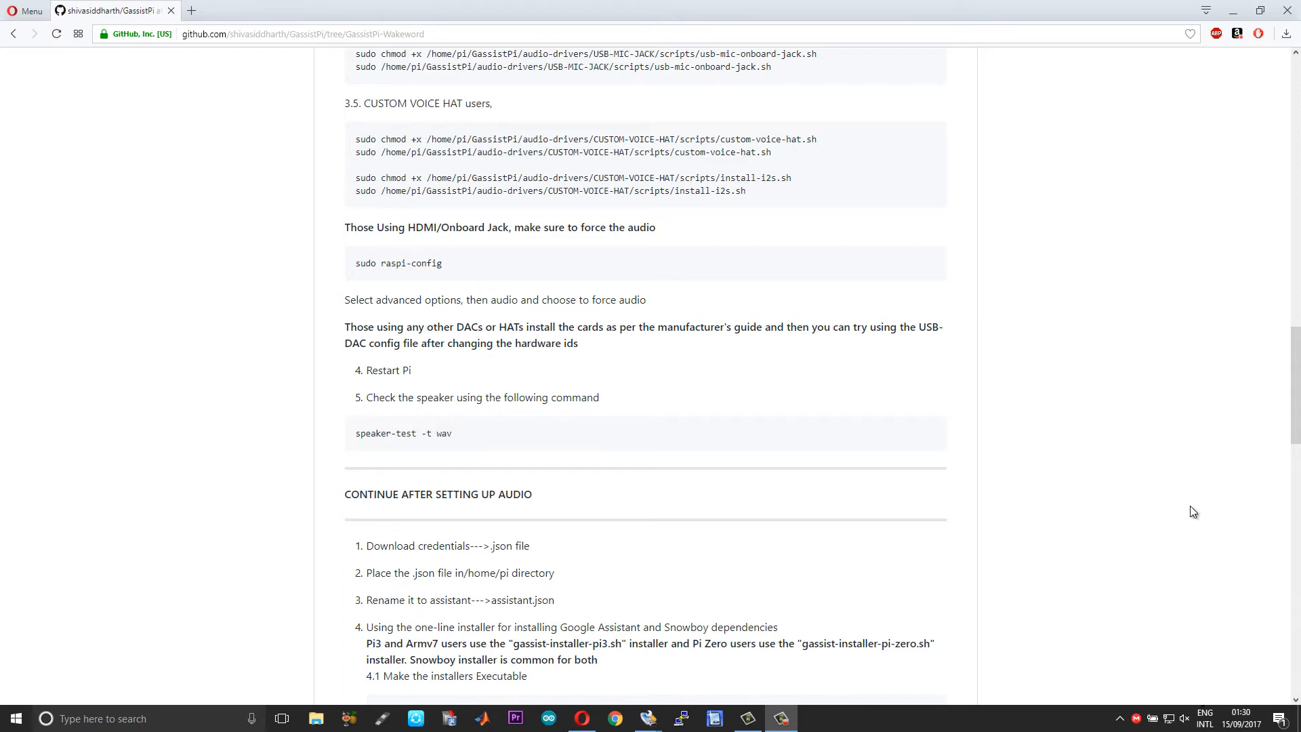
scroll(up, 3)
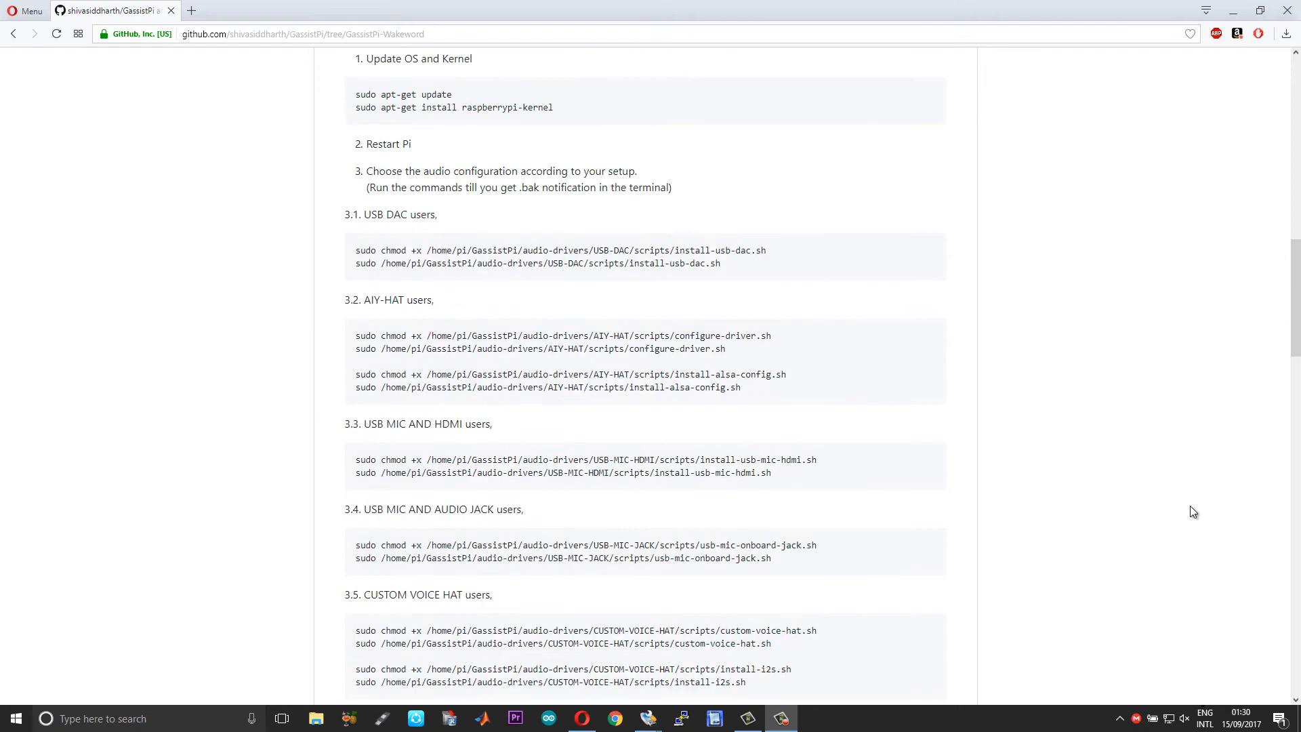
Step: Read the USB-DAC asound.conf file, then go back to the audio-drivers folder
scroll(up, 3)
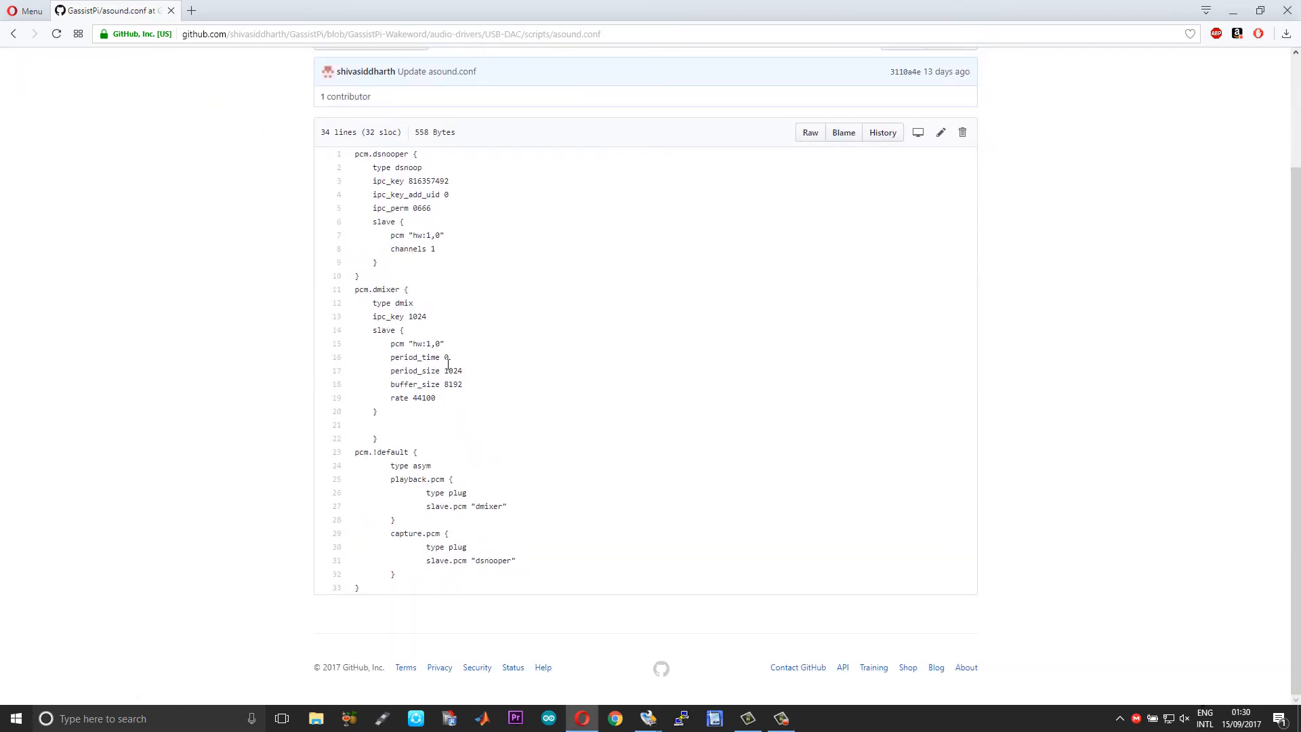
mouse_move(462, 398)
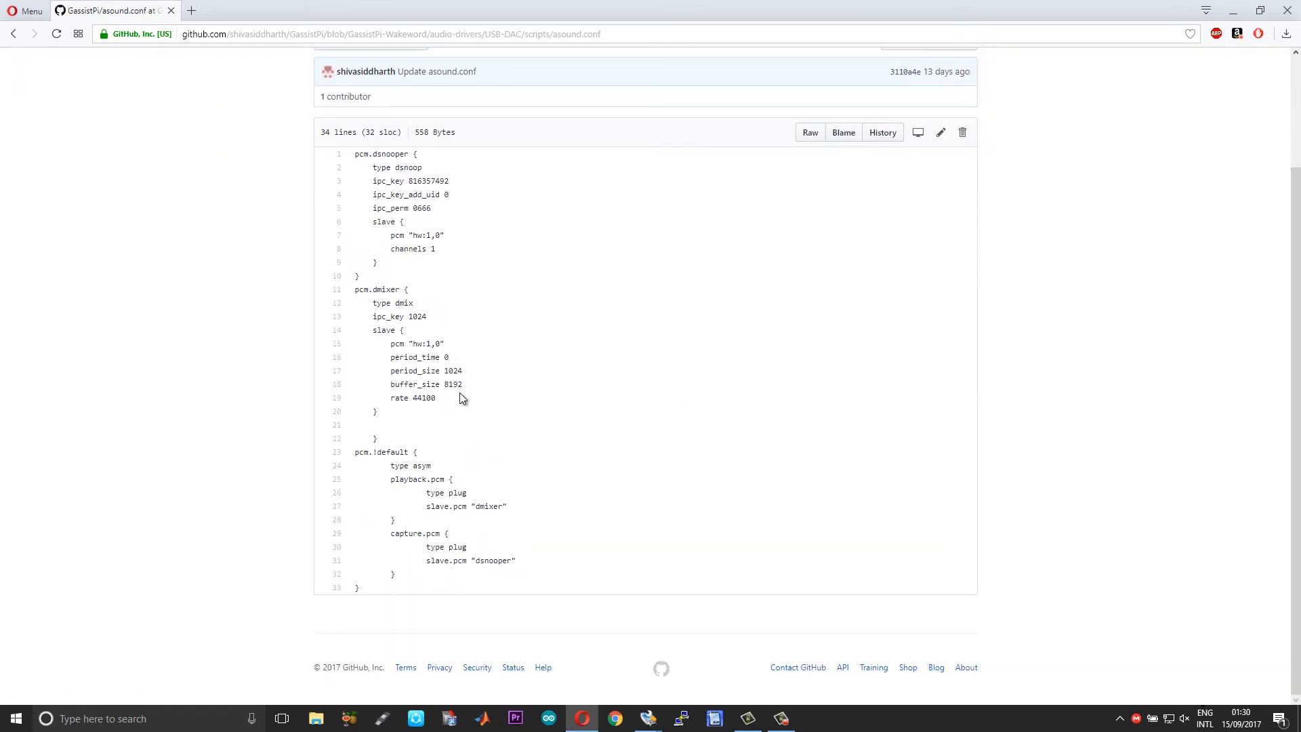
mouse_move(458, 357)
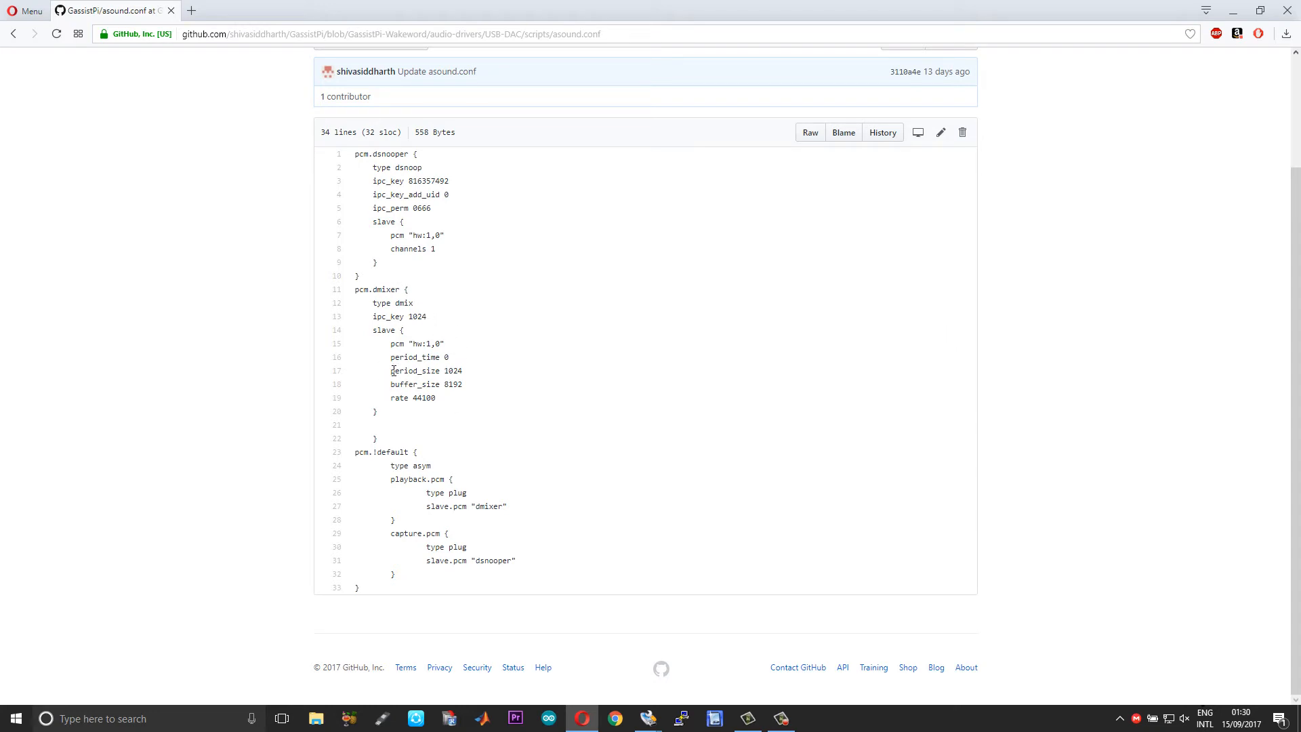
mouse_move(467, 365)
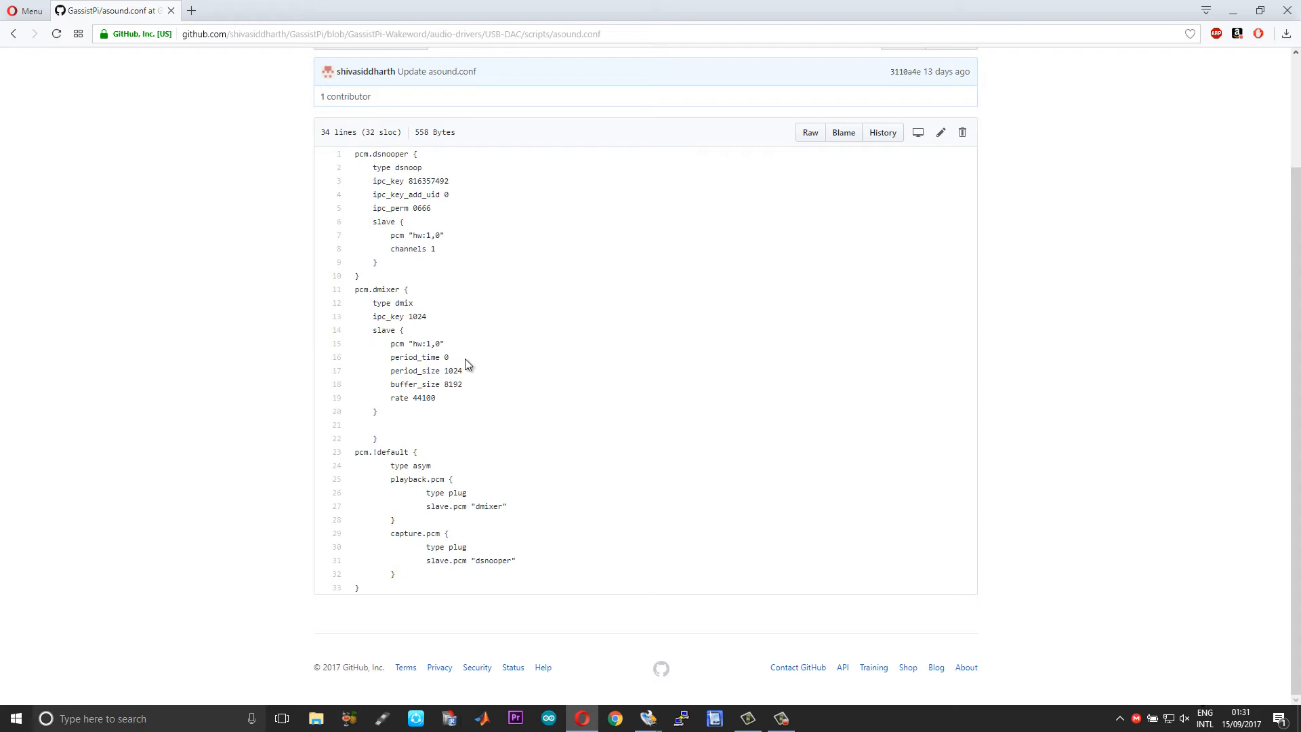
mouse_move(403, 362)
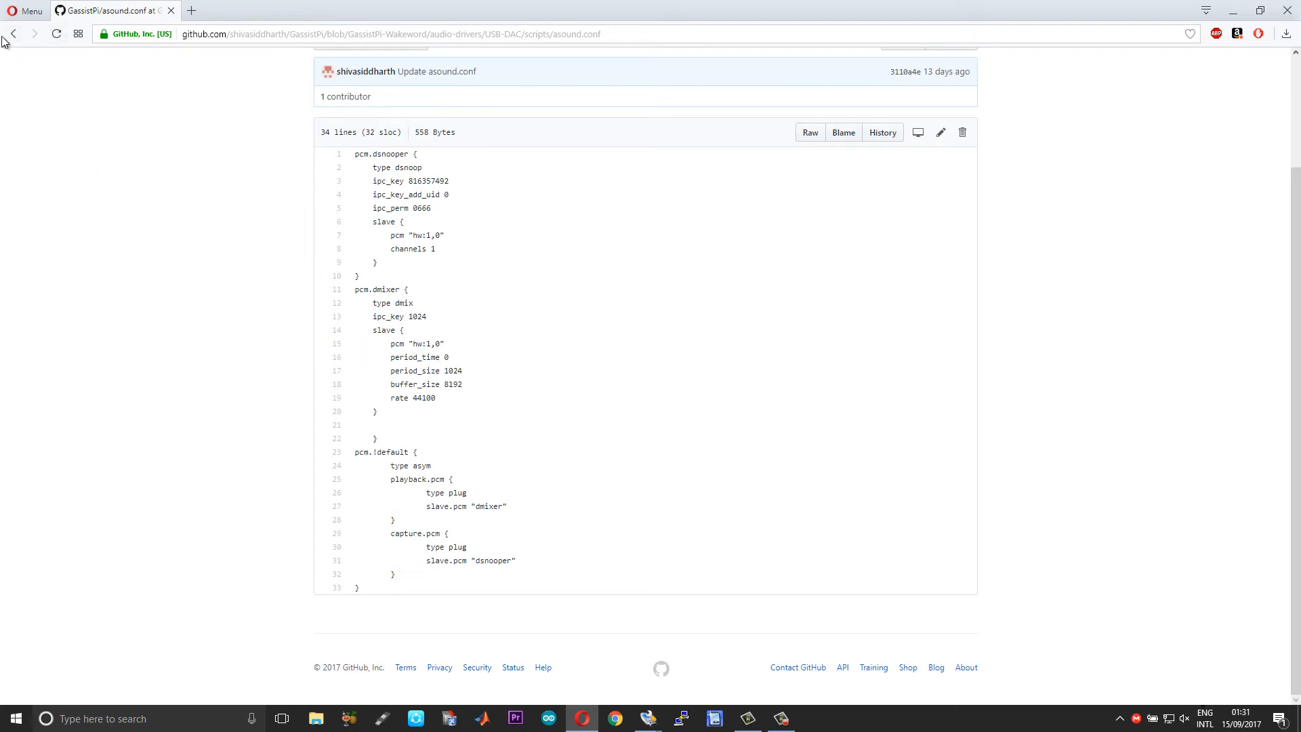
mouse_move(11, 34)
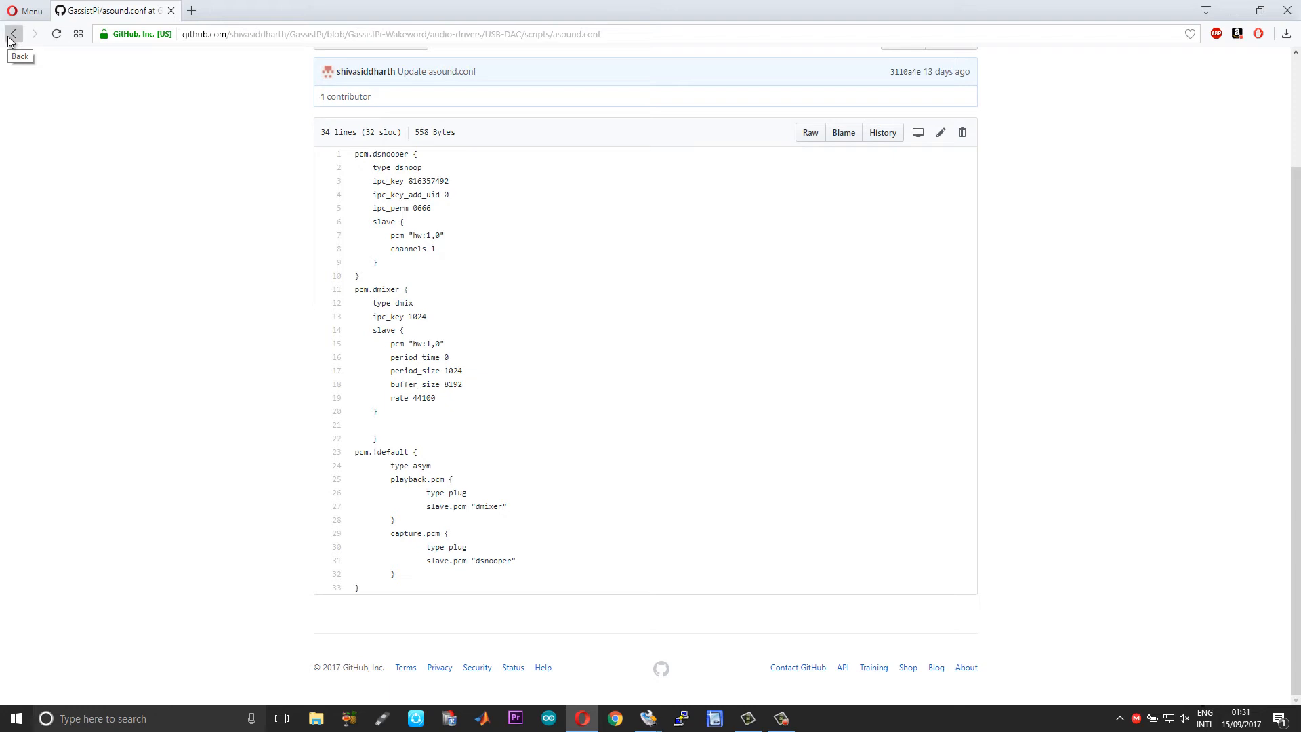
click(11, 34)
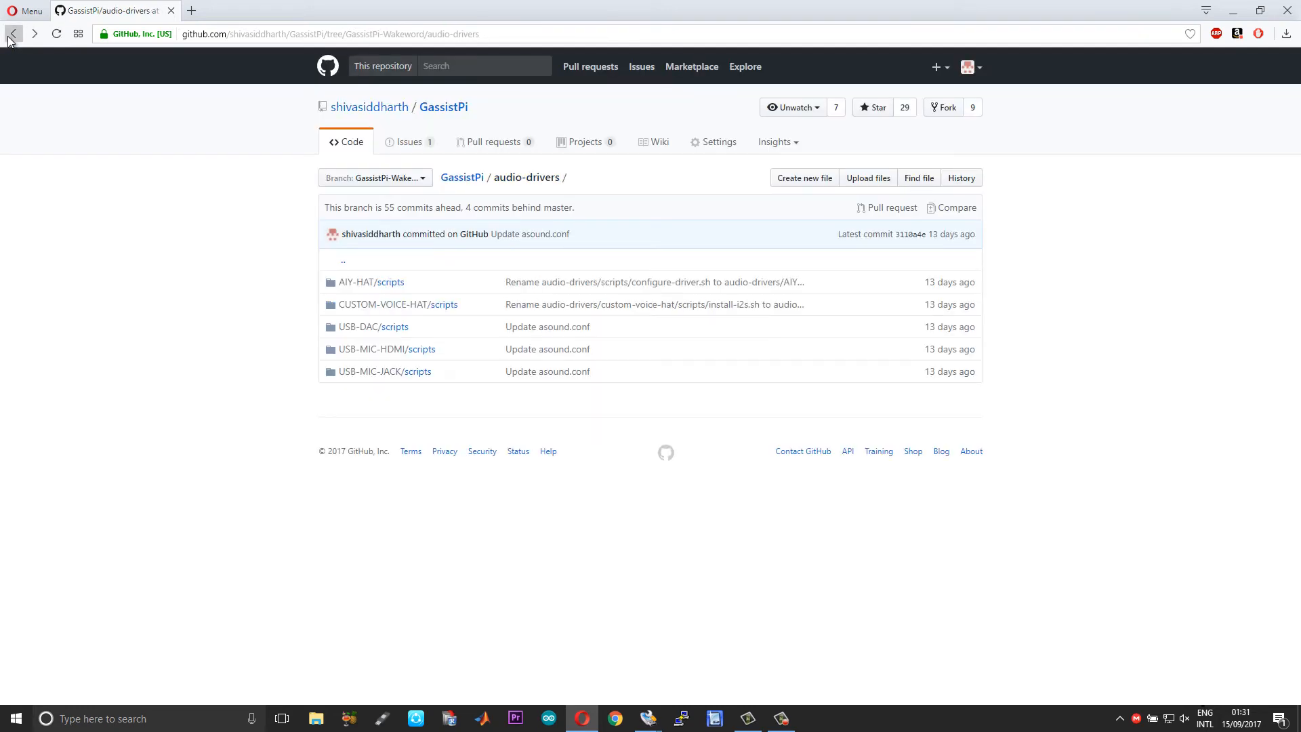
Step: Go back to the repo root and scroll to 'CONTINUE AFTER SETTING UP AUDIO'
click(13, 34)
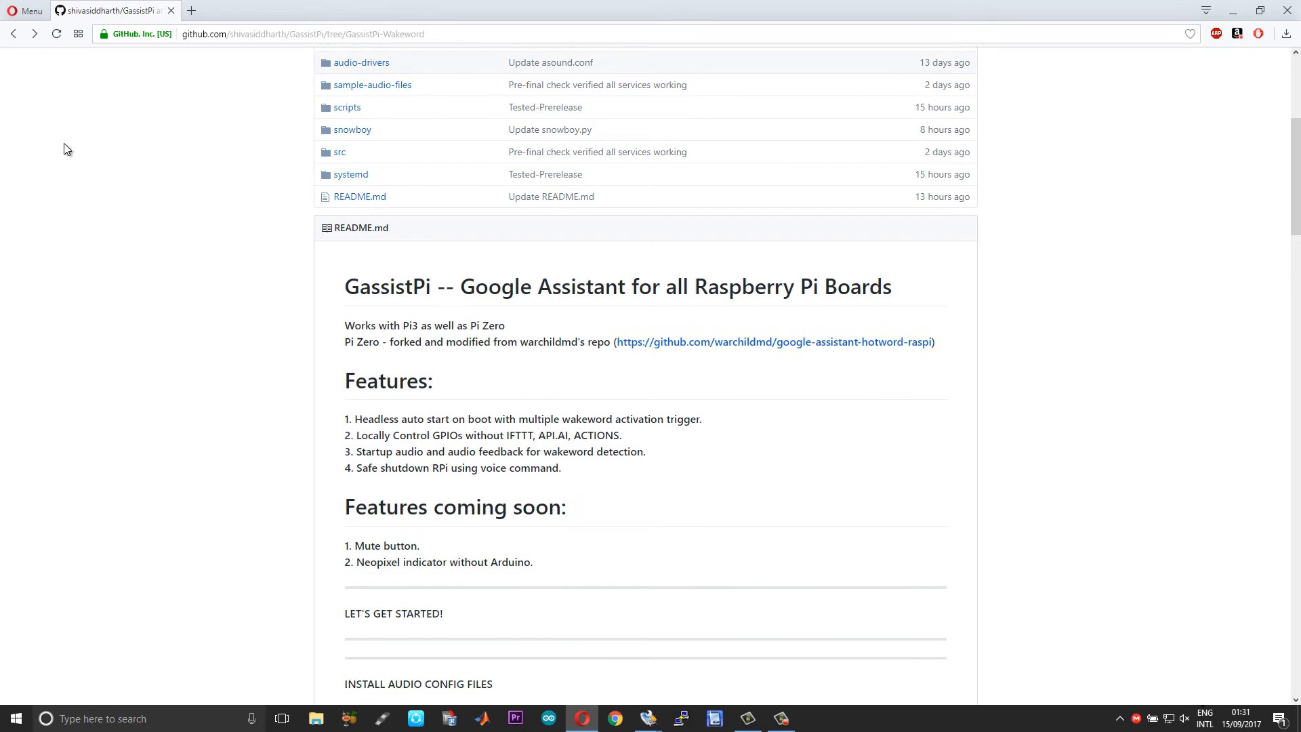
scroll(down, 3)
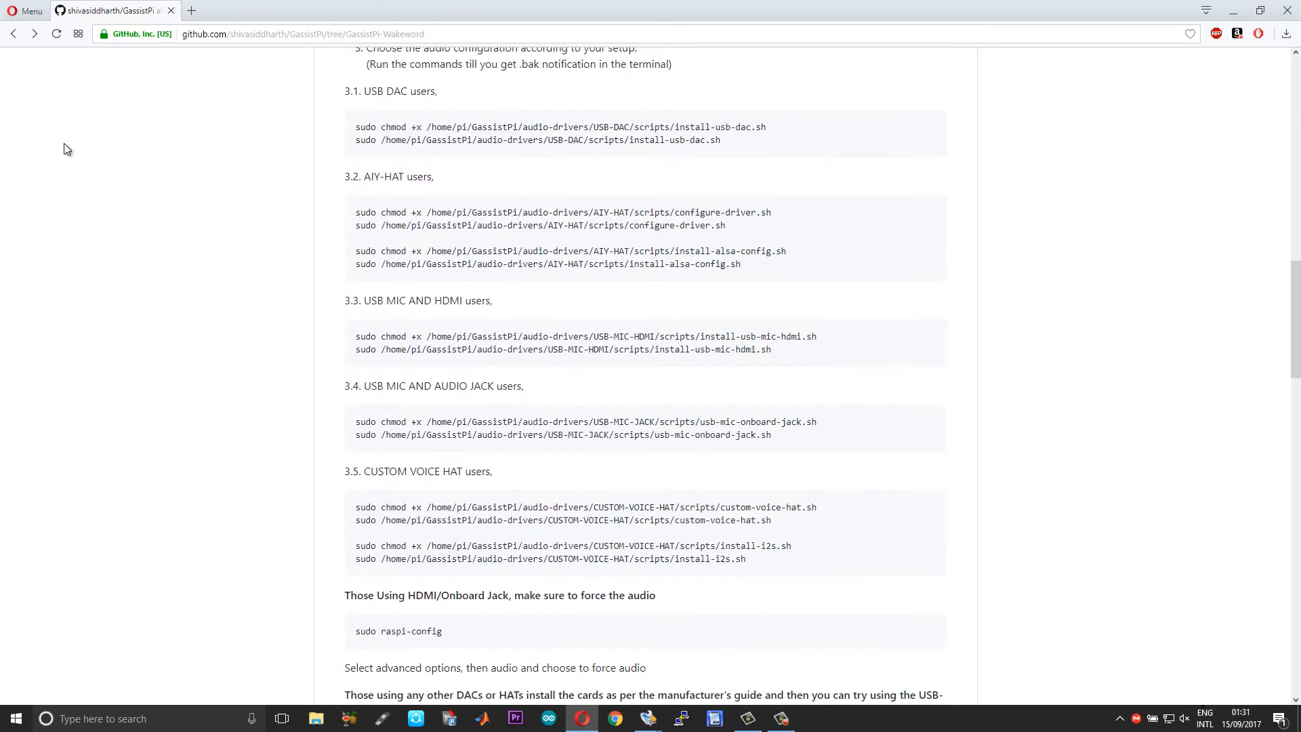
scroll(down, 3)
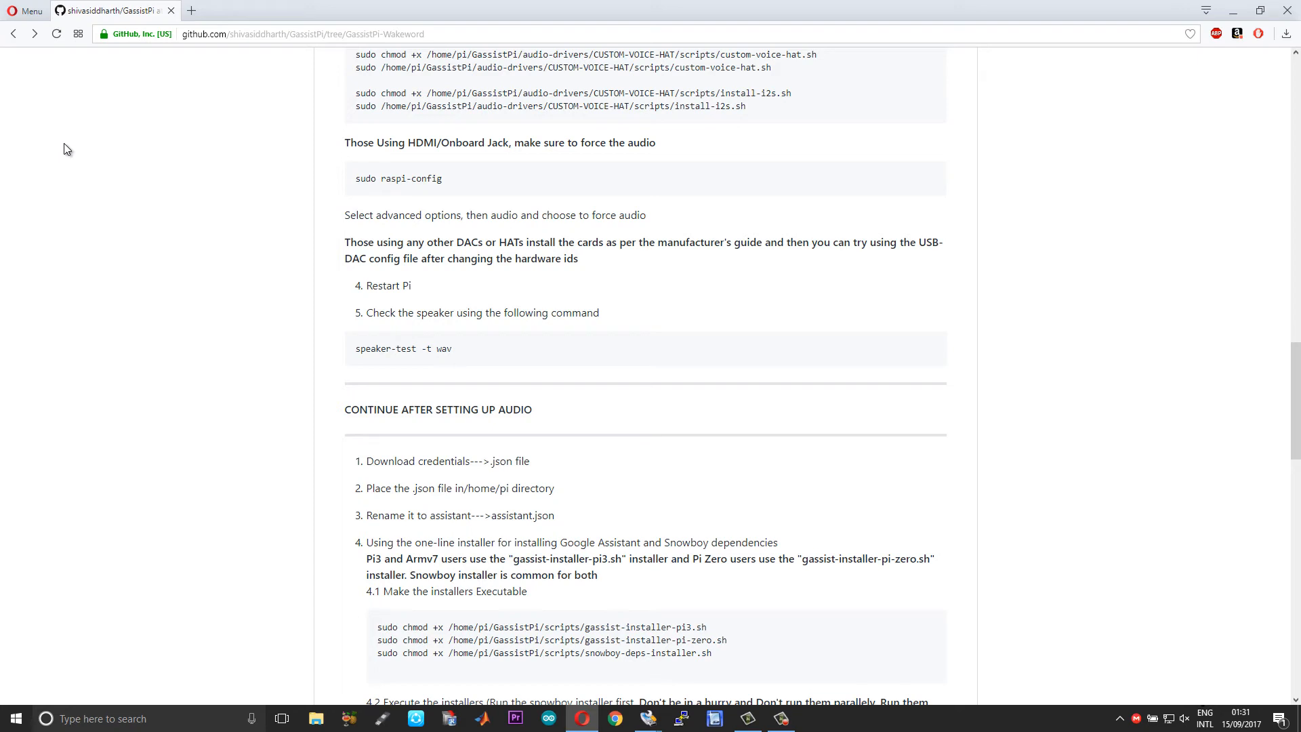
mouse_move(69, 150)
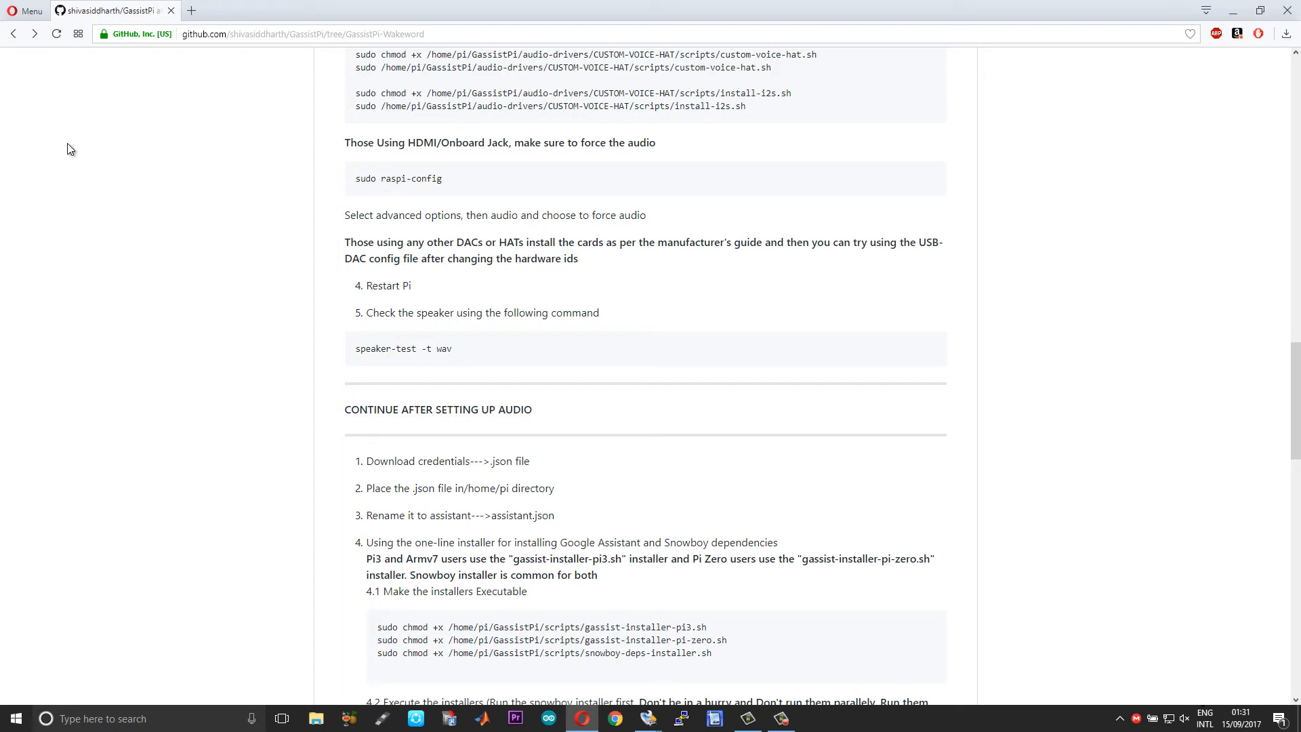
mouse_move(251, 162)
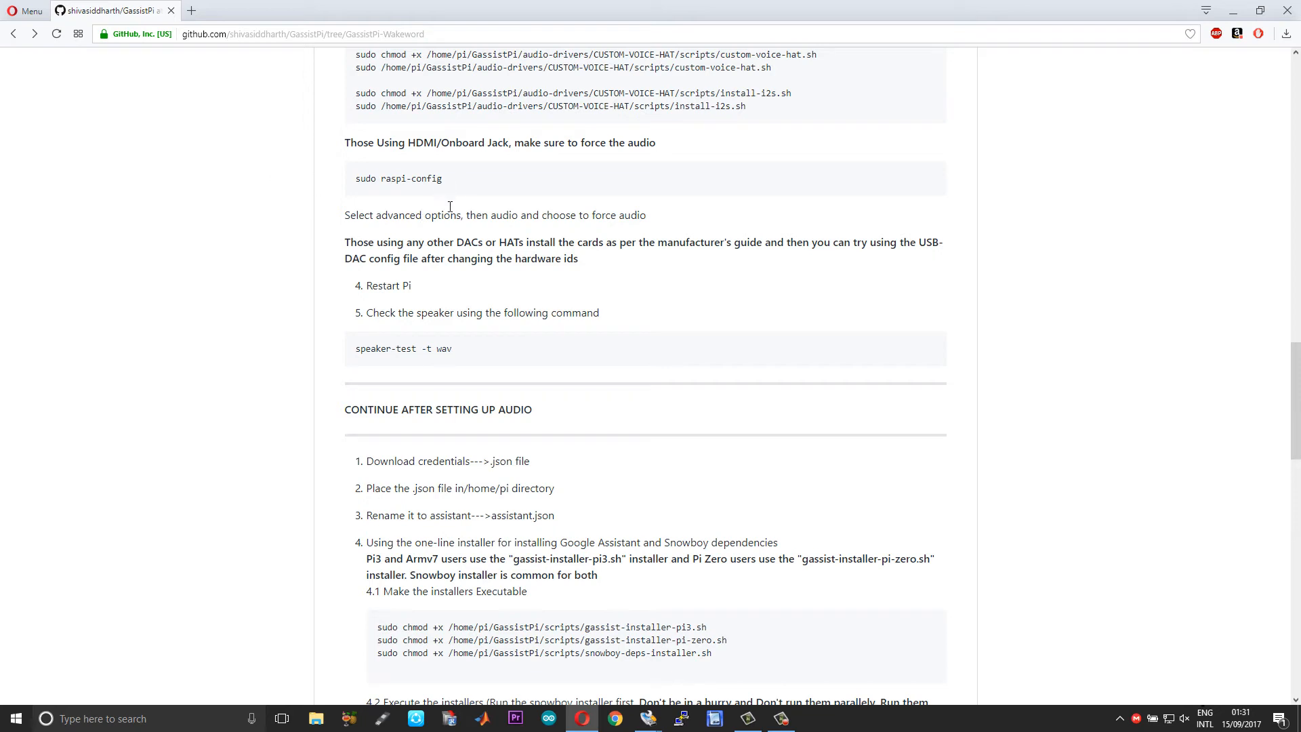
scroll(down, 3)
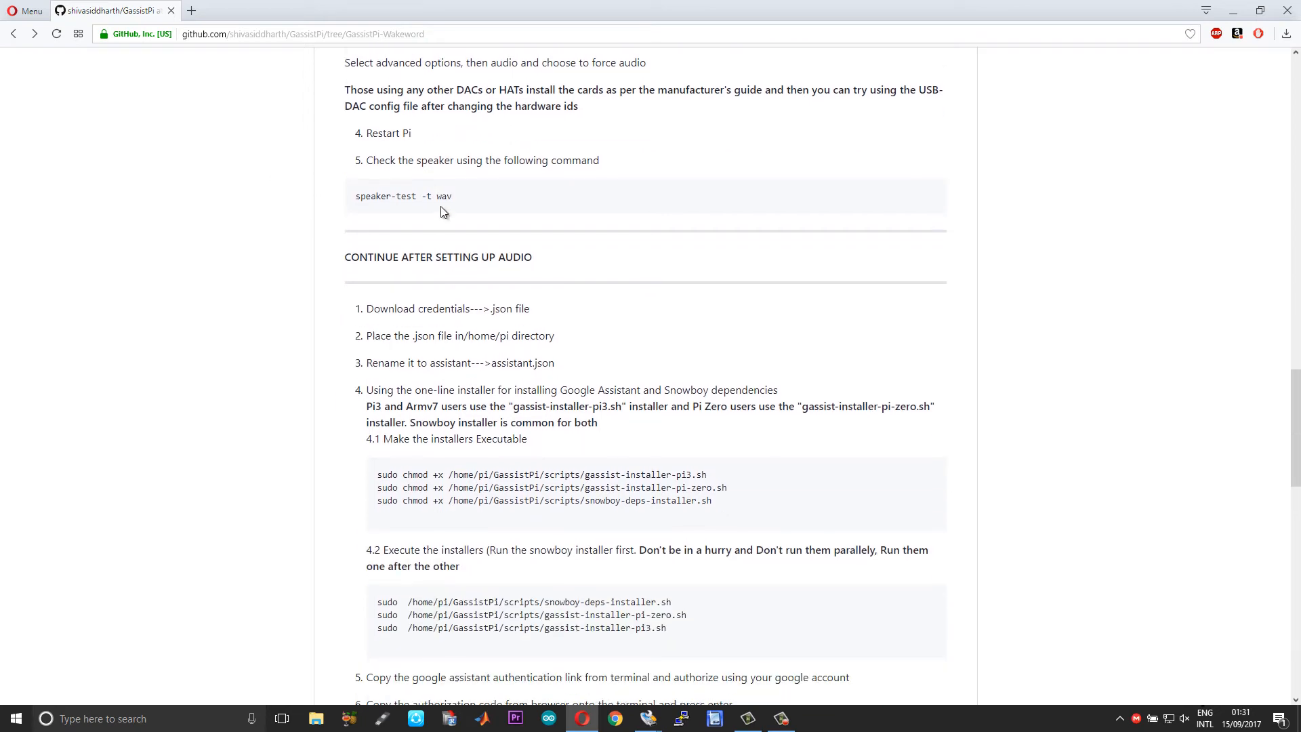
Step: Scroll past the installer and authorization steps to Headless Autostart on Boot Service Setup
scroll(down, 3)
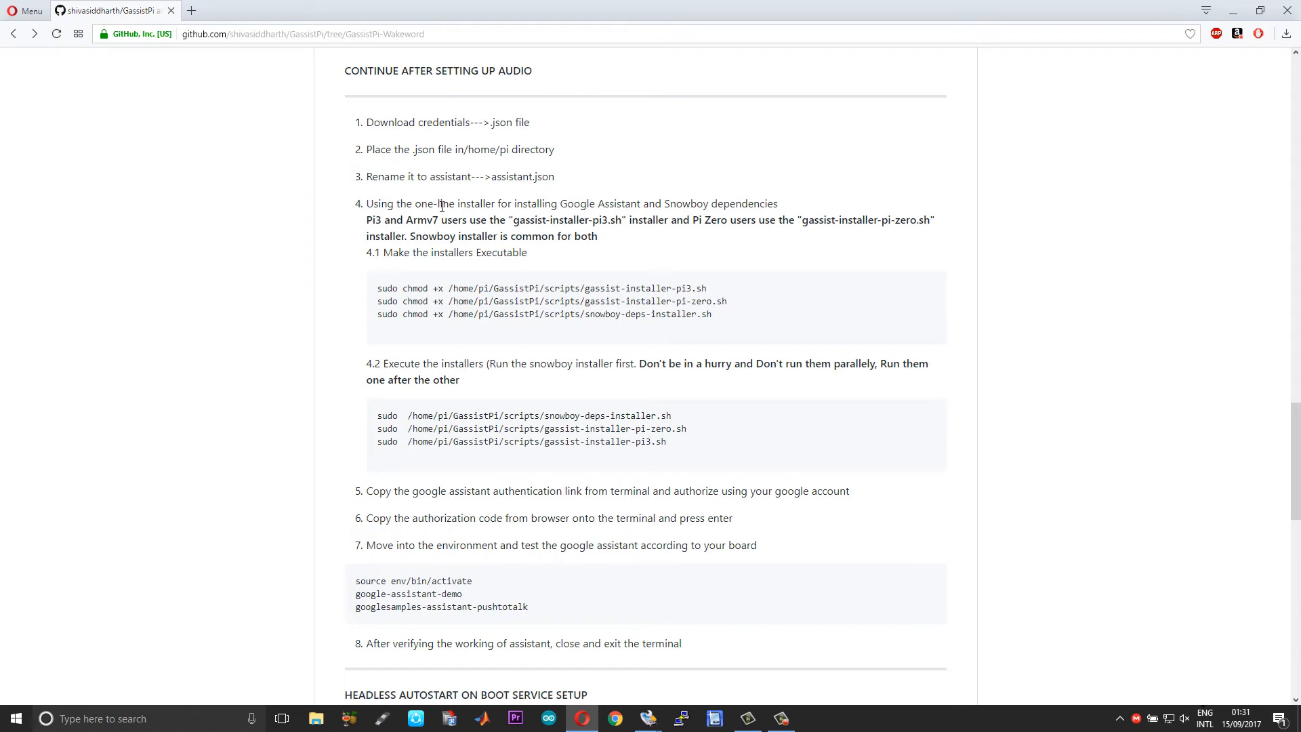
mouse_move(499, 171)
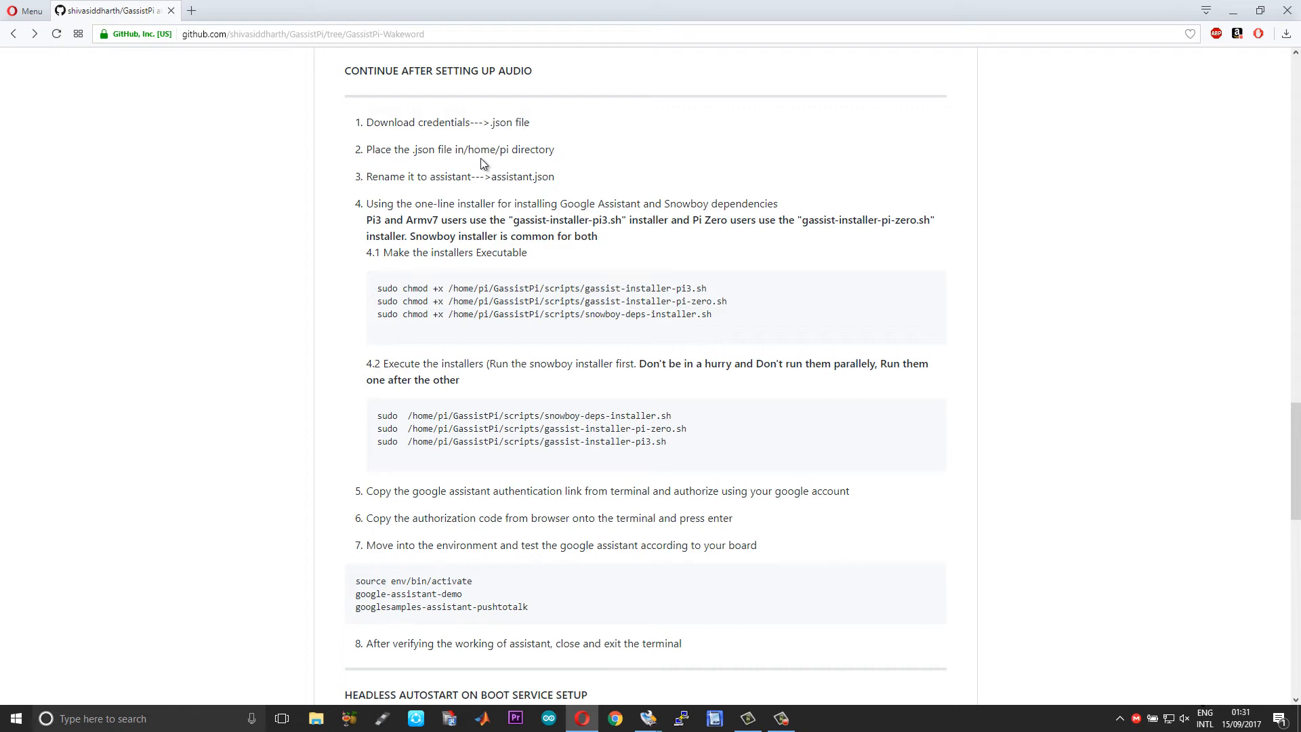
mouse_move(484, 184)
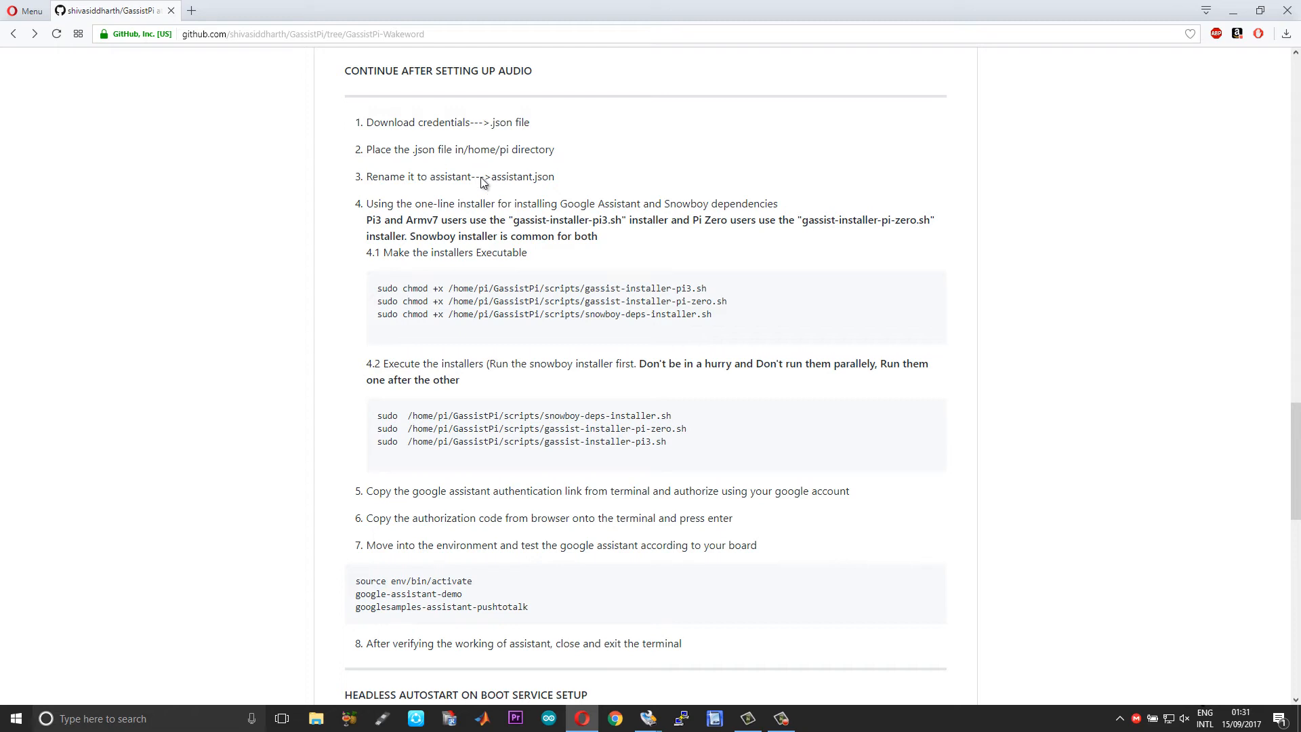
mouse_move(416, 472)
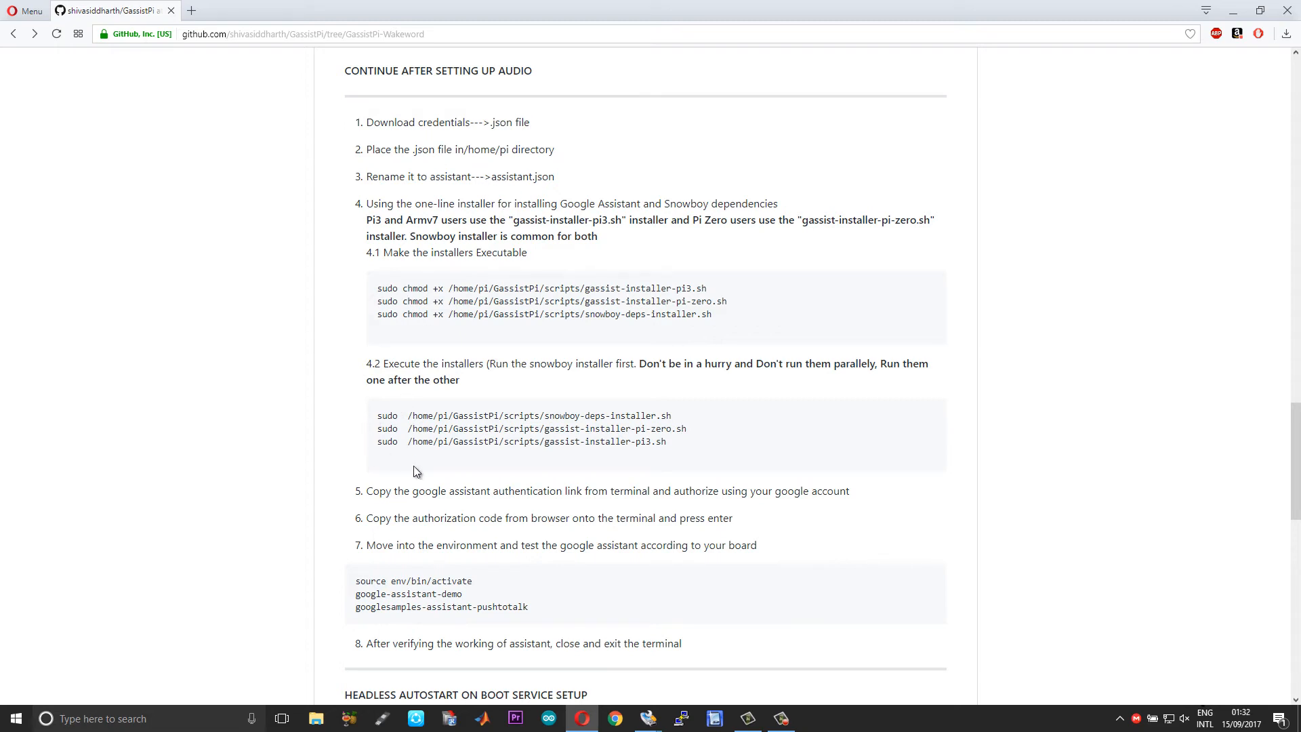
mouse_move(570, 457)
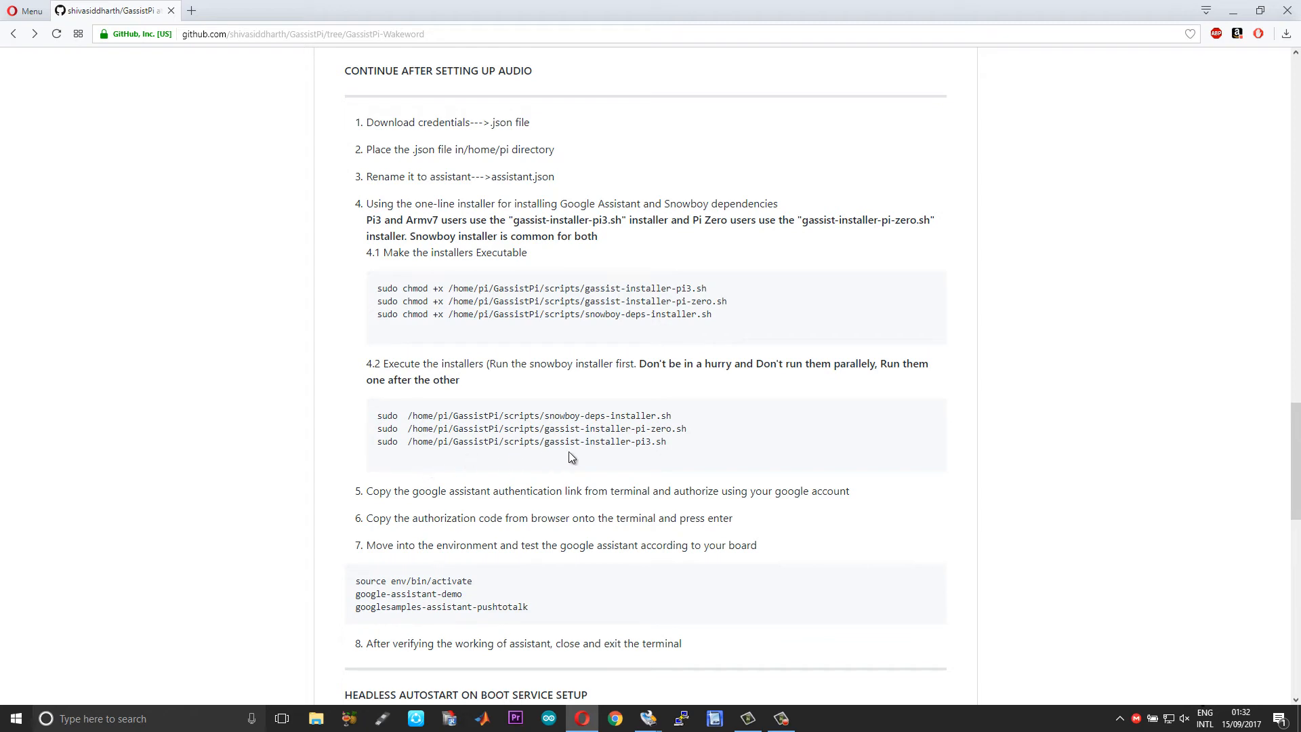
mouse_move(691, 301)
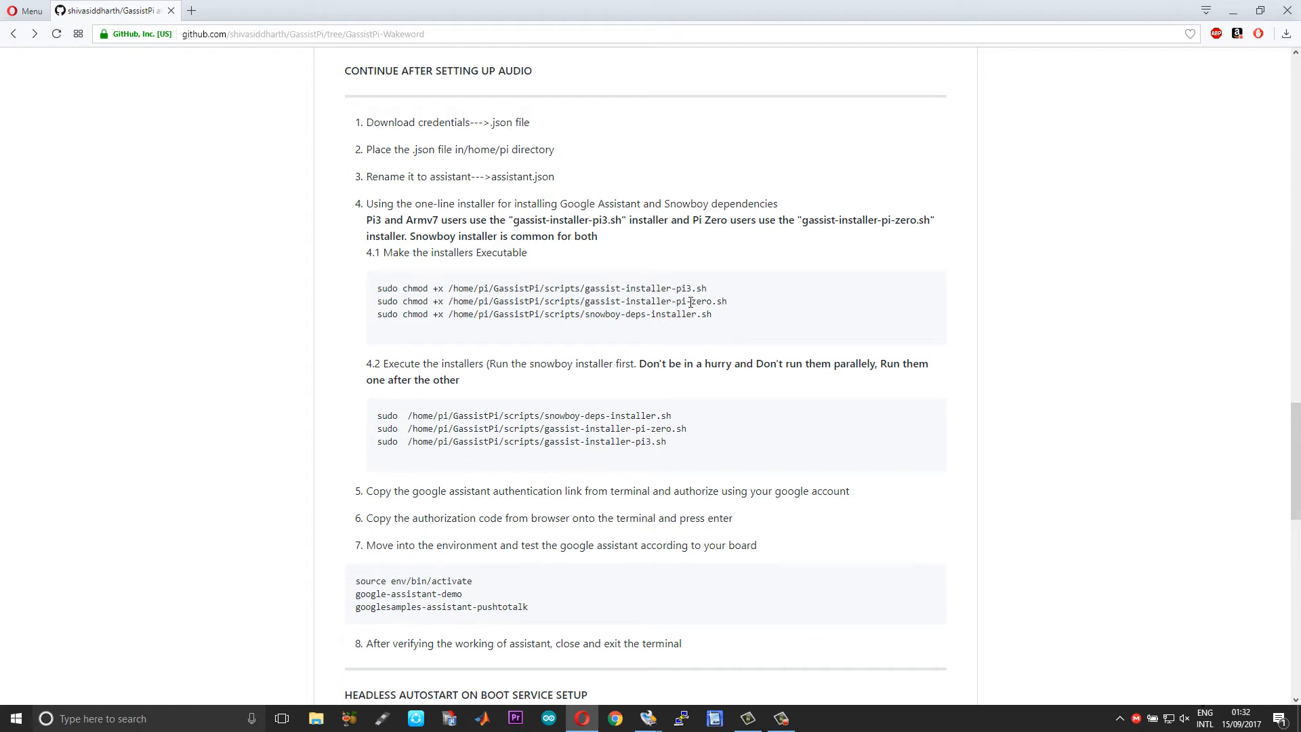
mouse_move(607, 316)
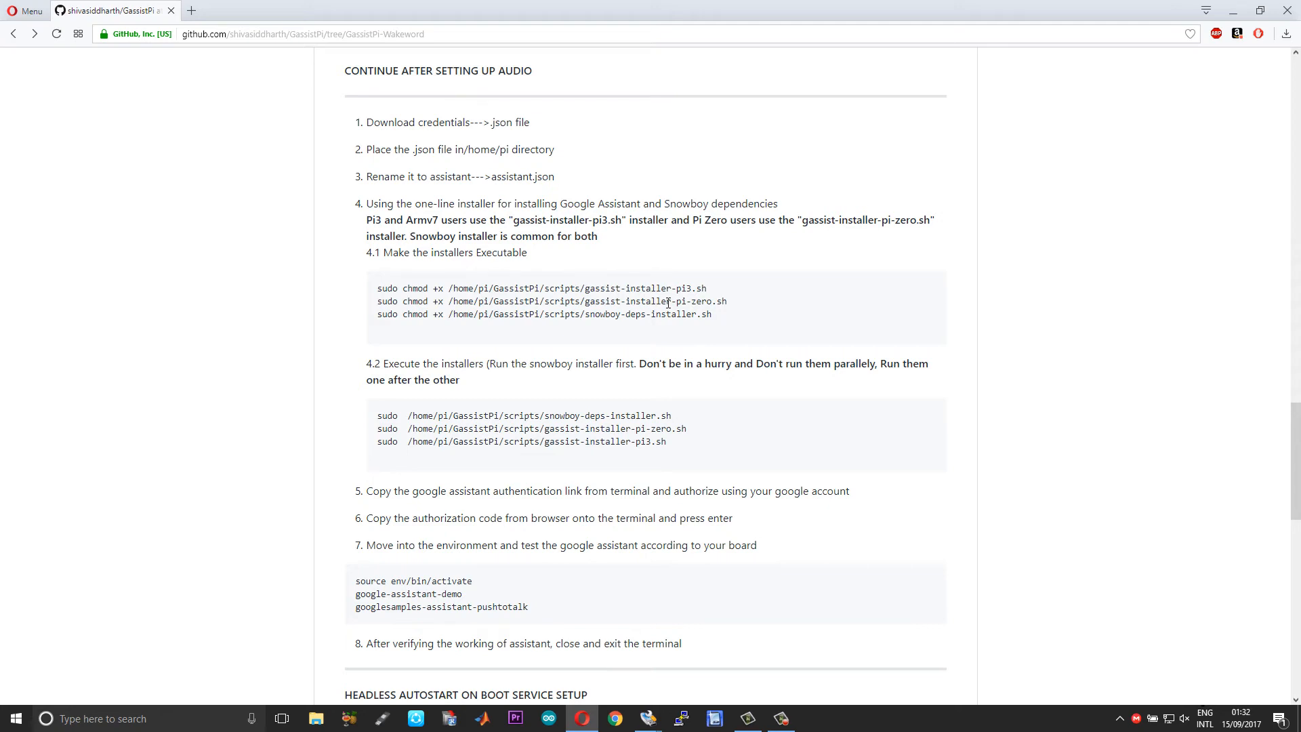
mouse_move(654, 277)
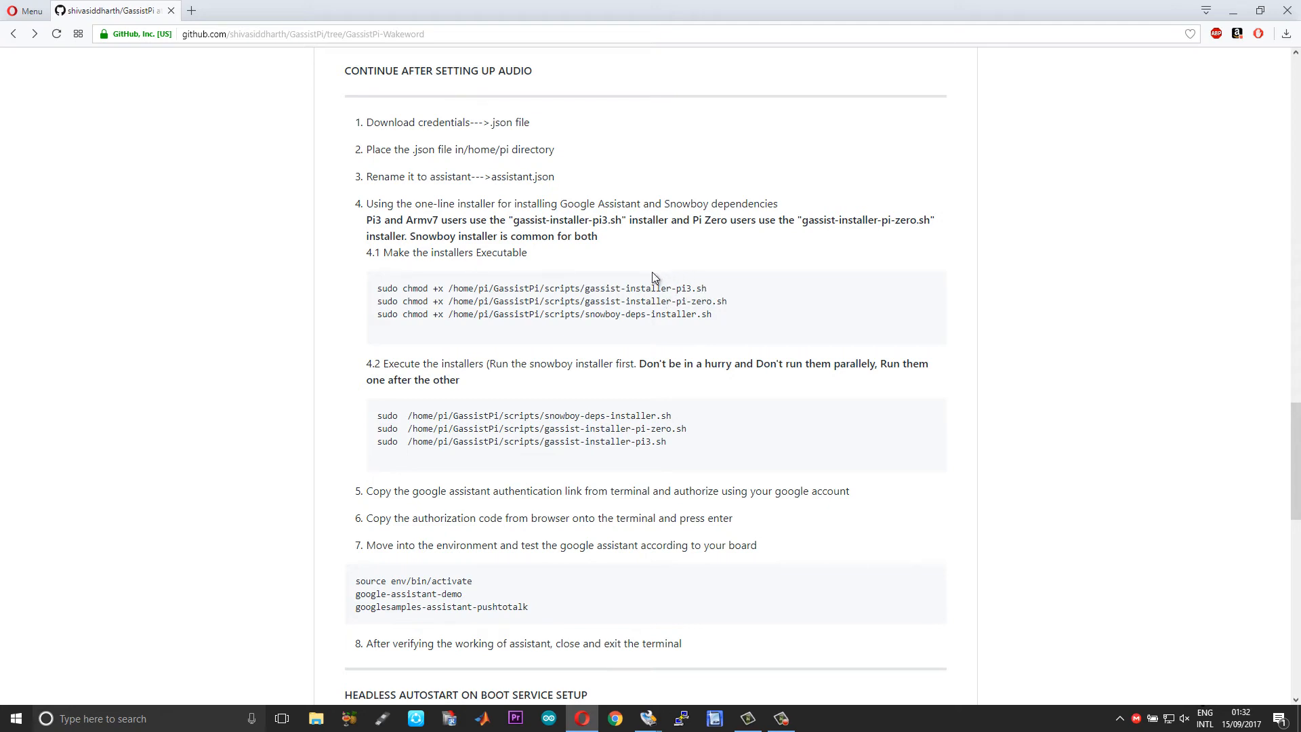
mouse_move(720, 292)
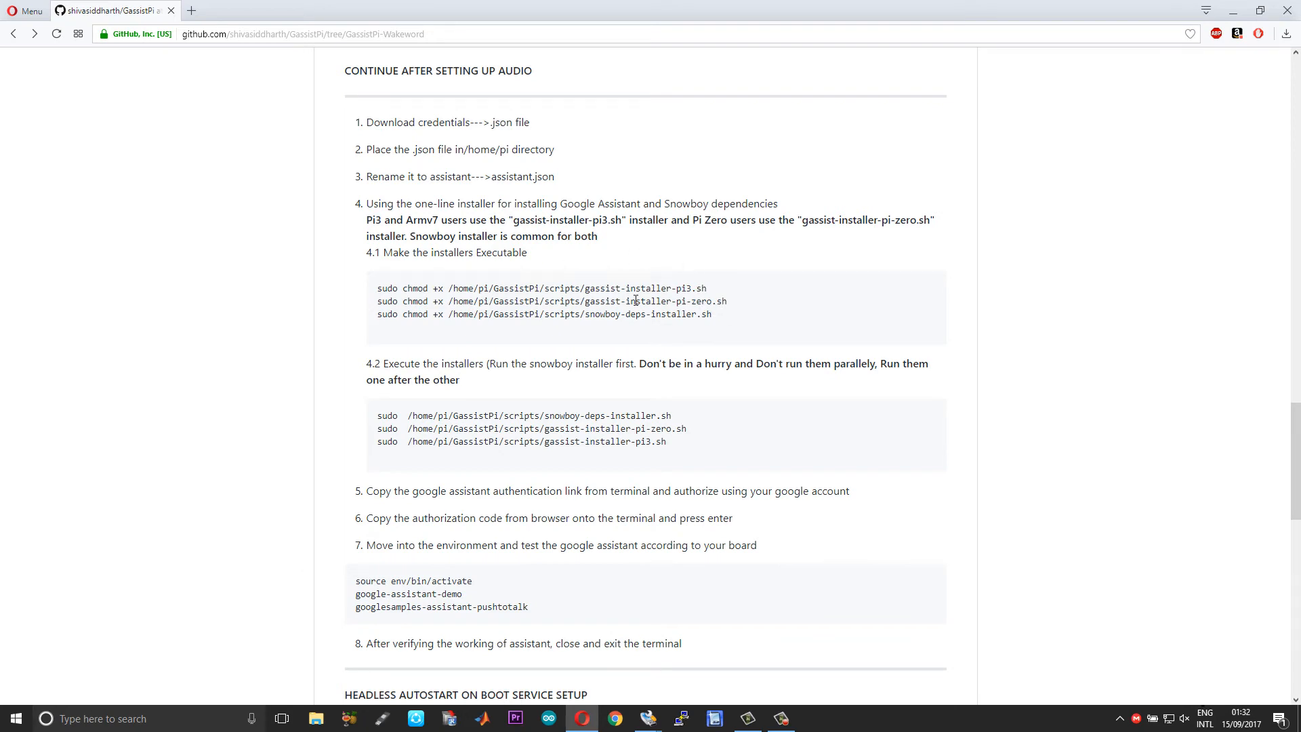
mouse_move(735, 301)
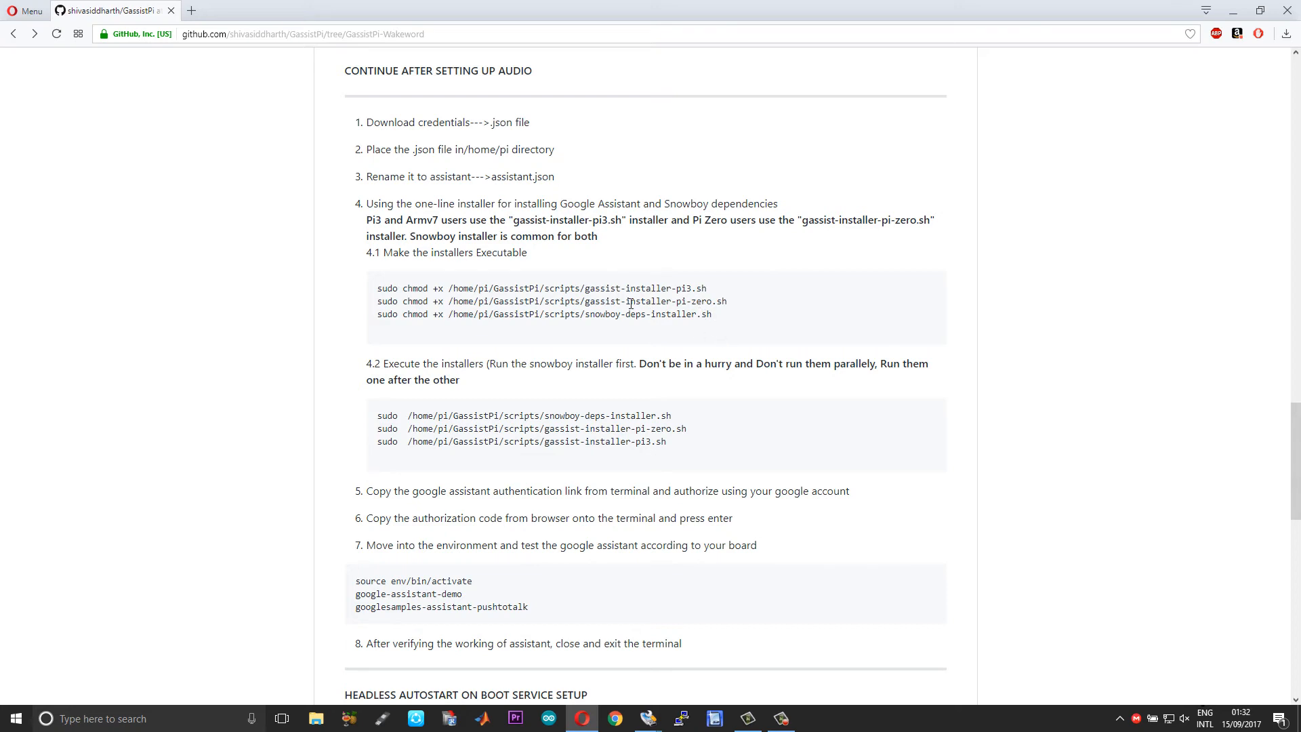
mouse_move(683, 333)
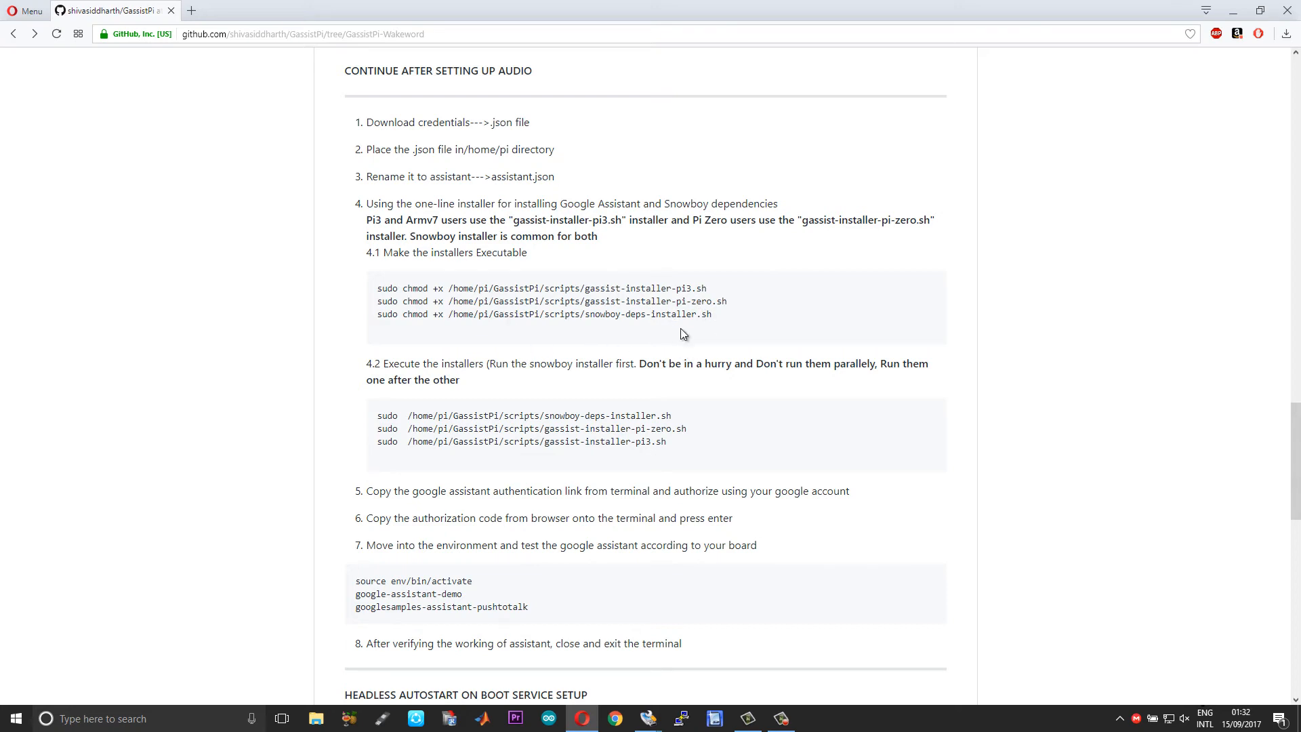
scroll(down, 3)
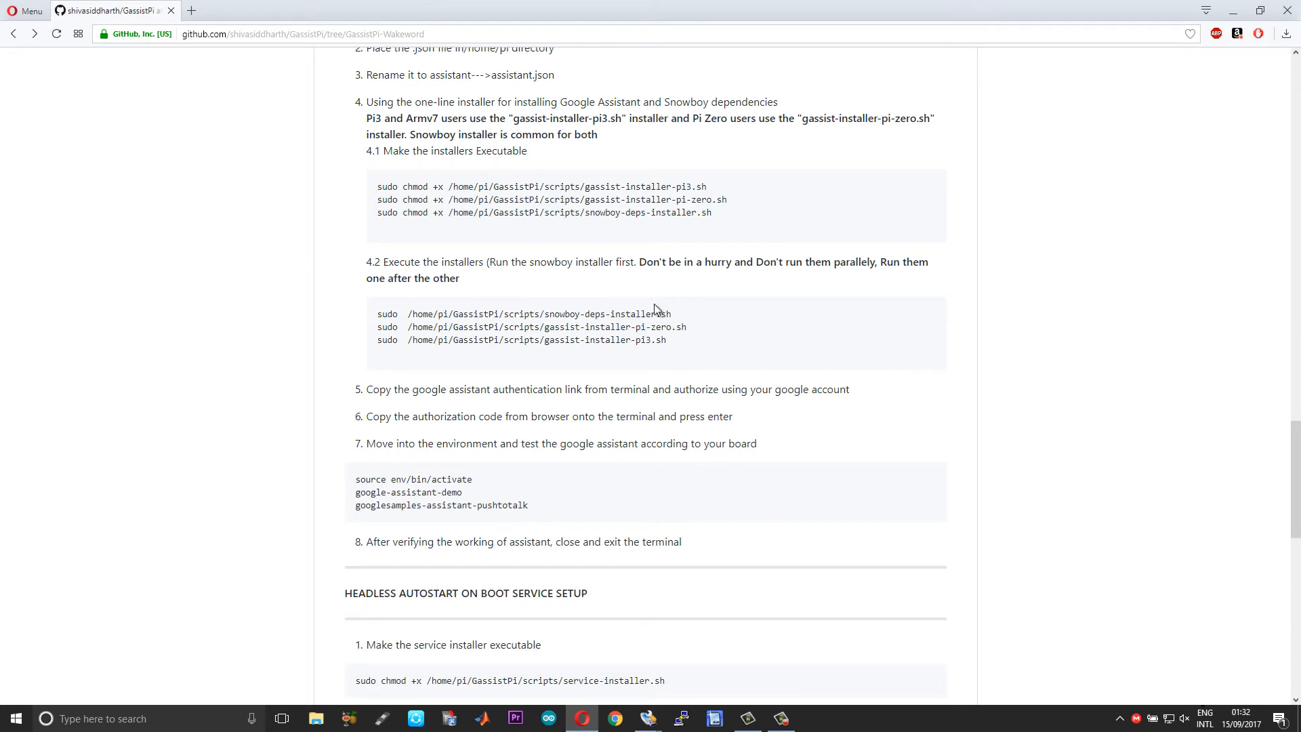
mouse_move(706, 306)
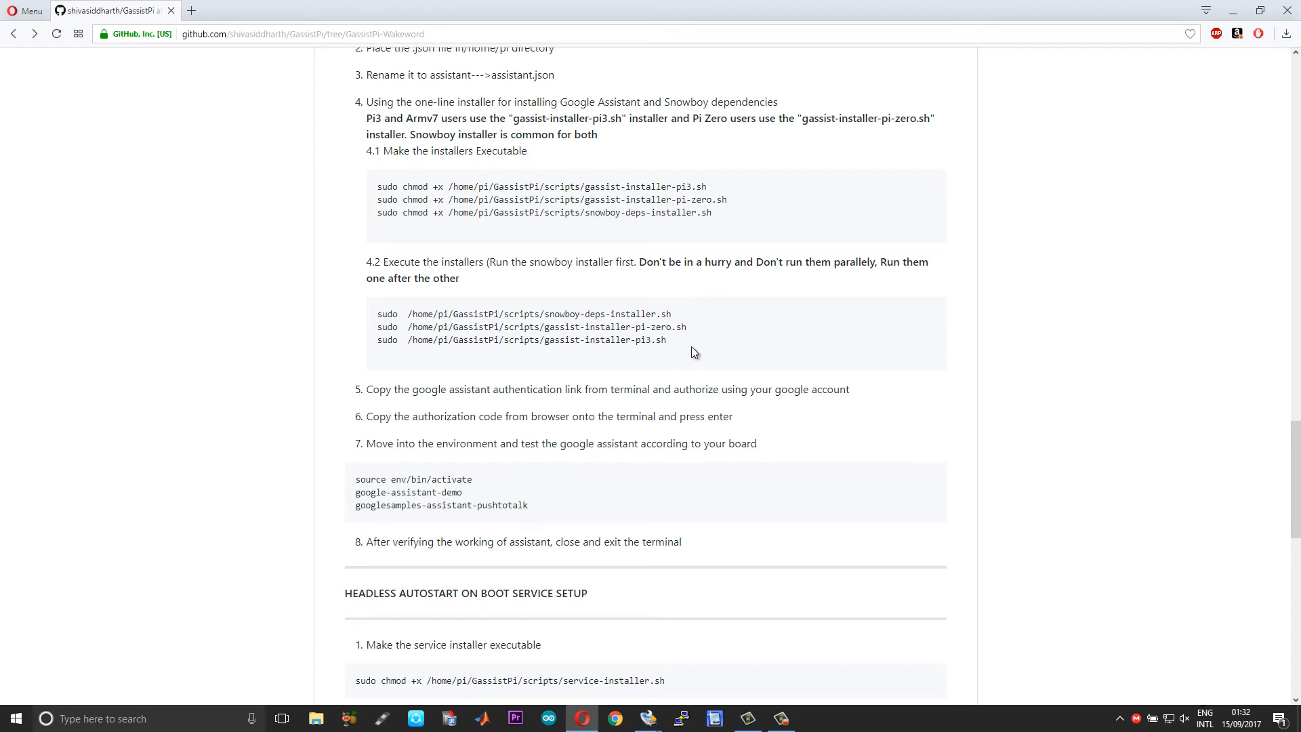
scroll(down, 3)
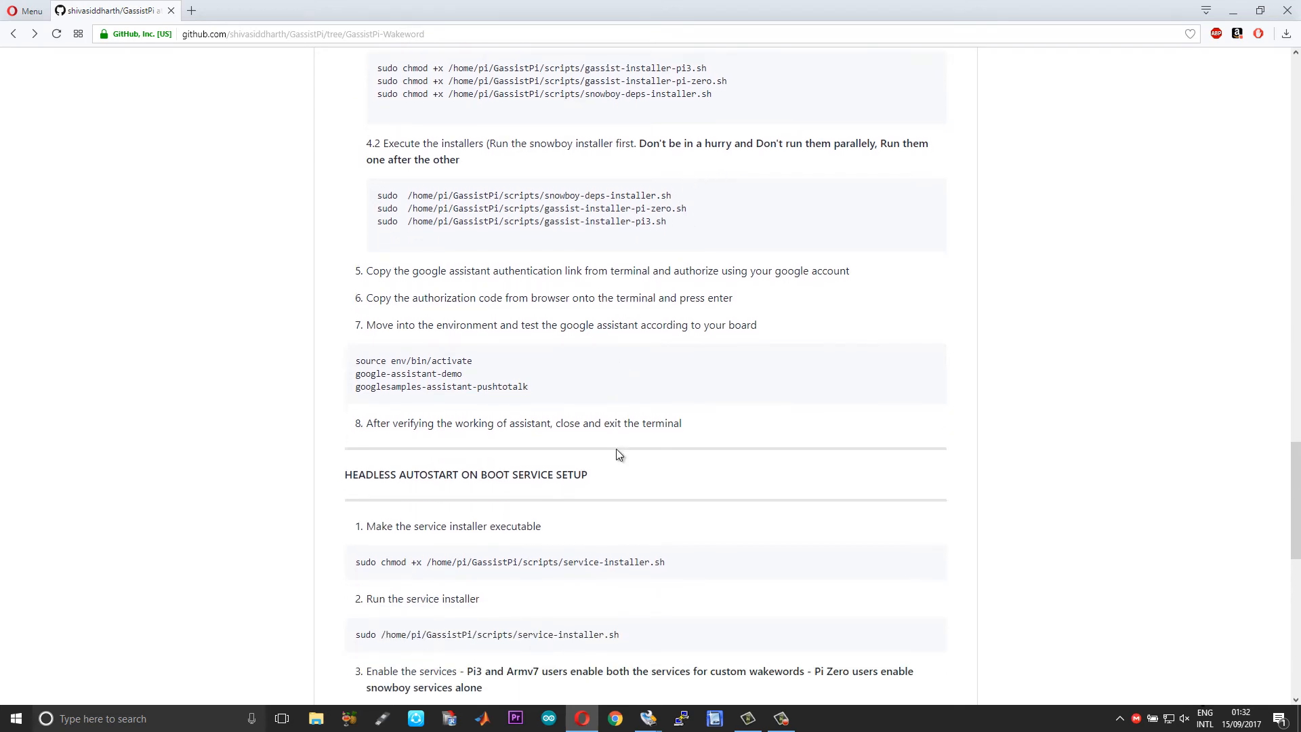
Step: Scroll through the service enable/start commands, then back up toward audio configuration
scroll(down, 3)
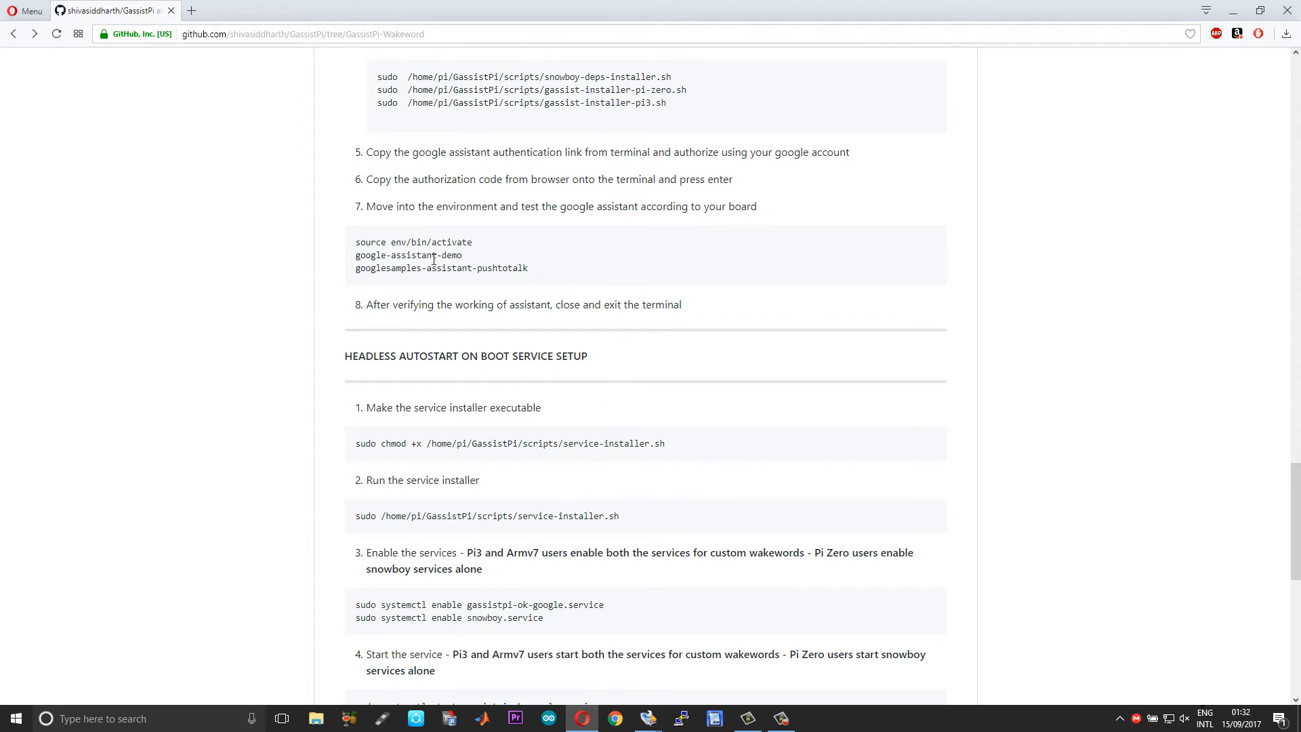
mouse_move(529, 319)
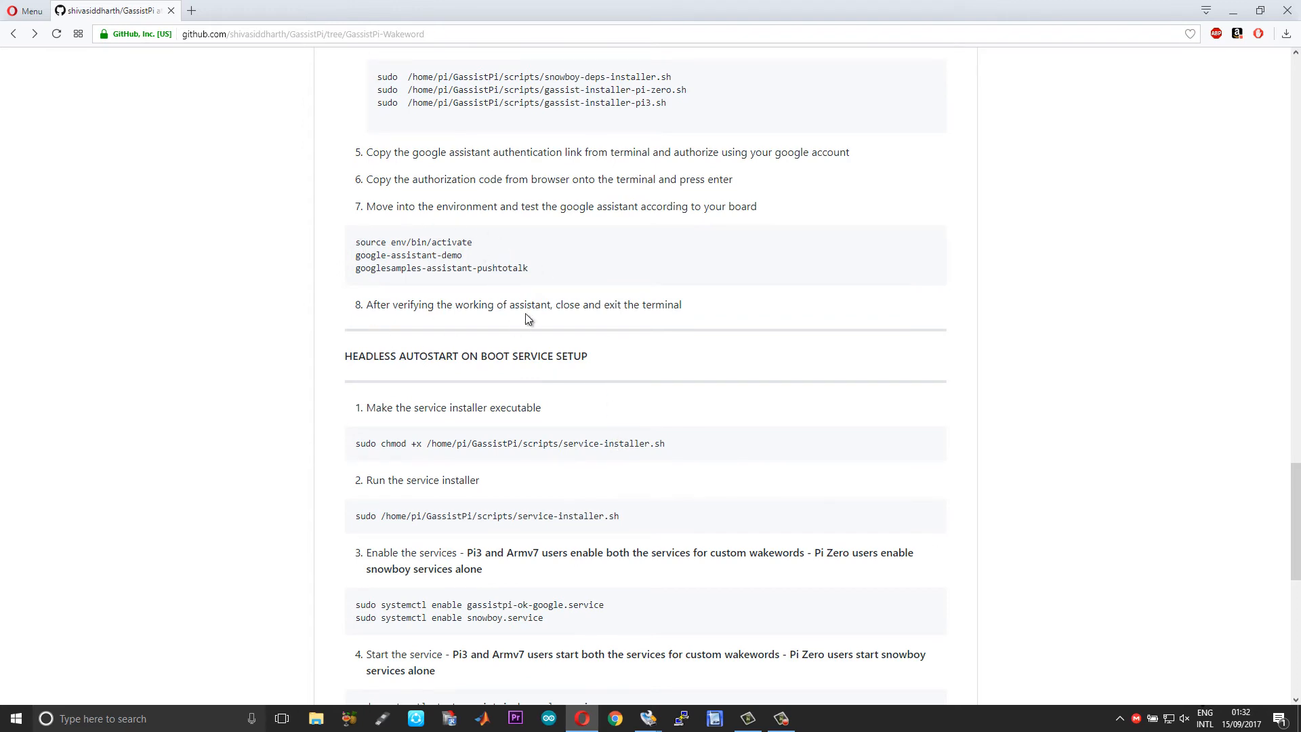
scroll(down, 3)
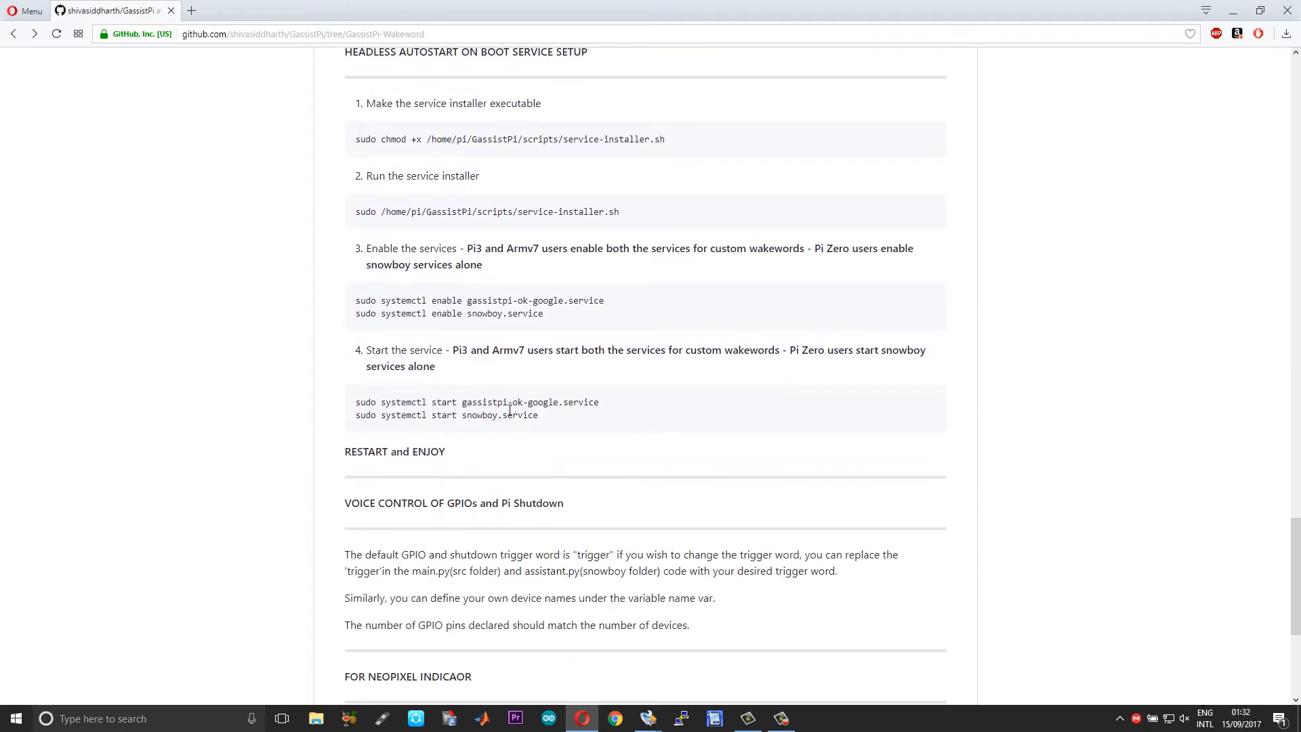
scroll(up, 3)
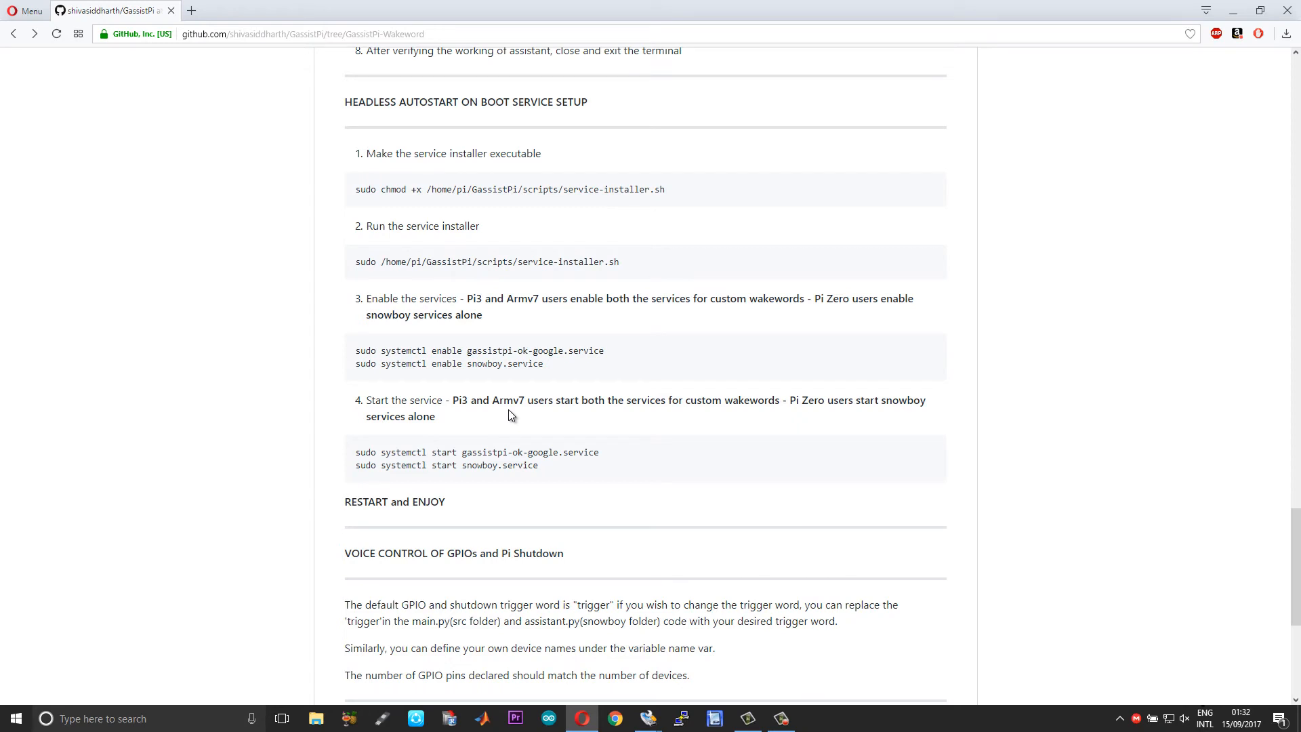
mouse_move(469, 207)
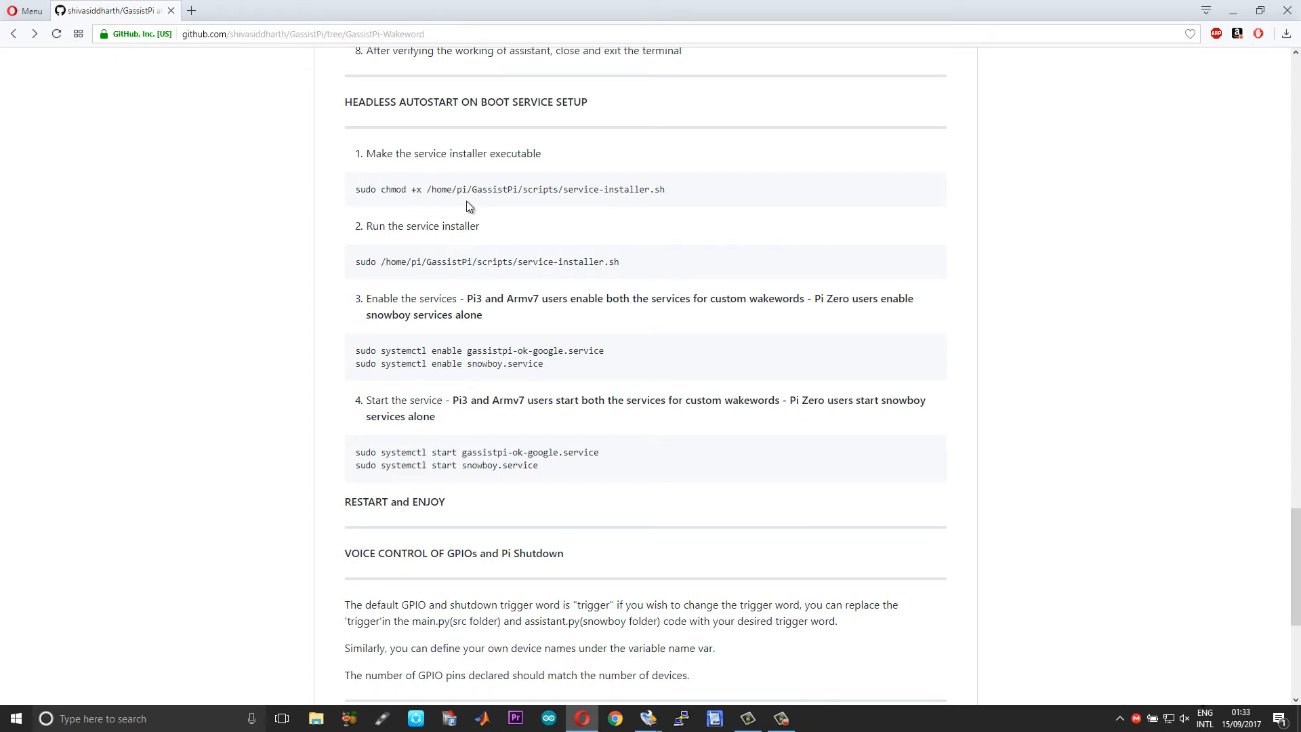
mouse_move(617, 222)
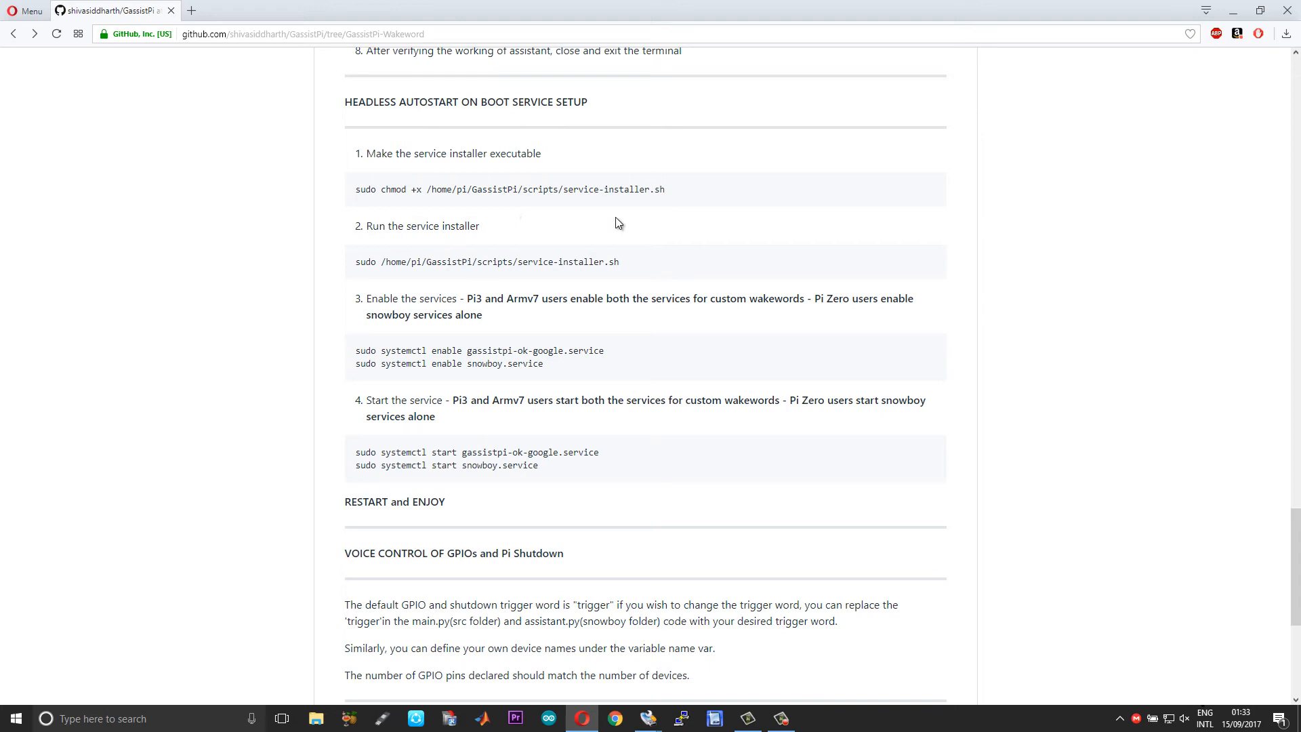
mouse_move(612, 226)
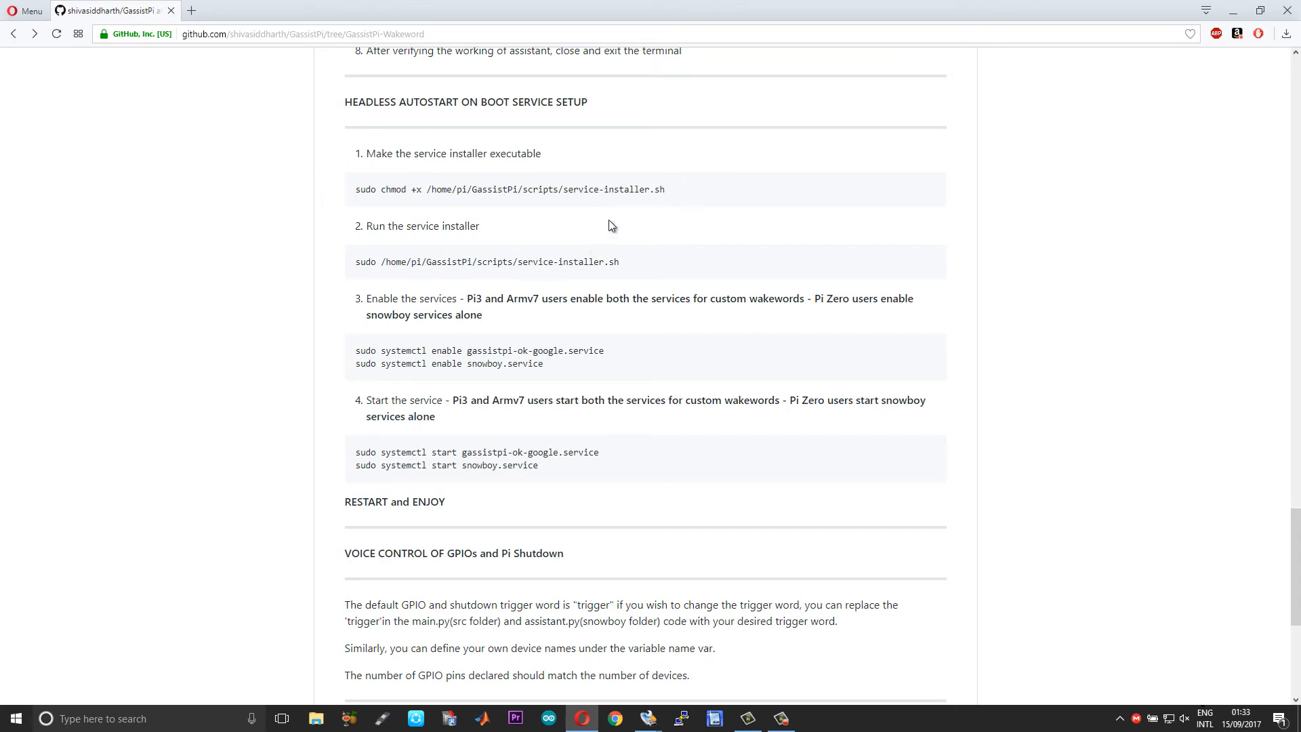
mouse_move(484, 148)
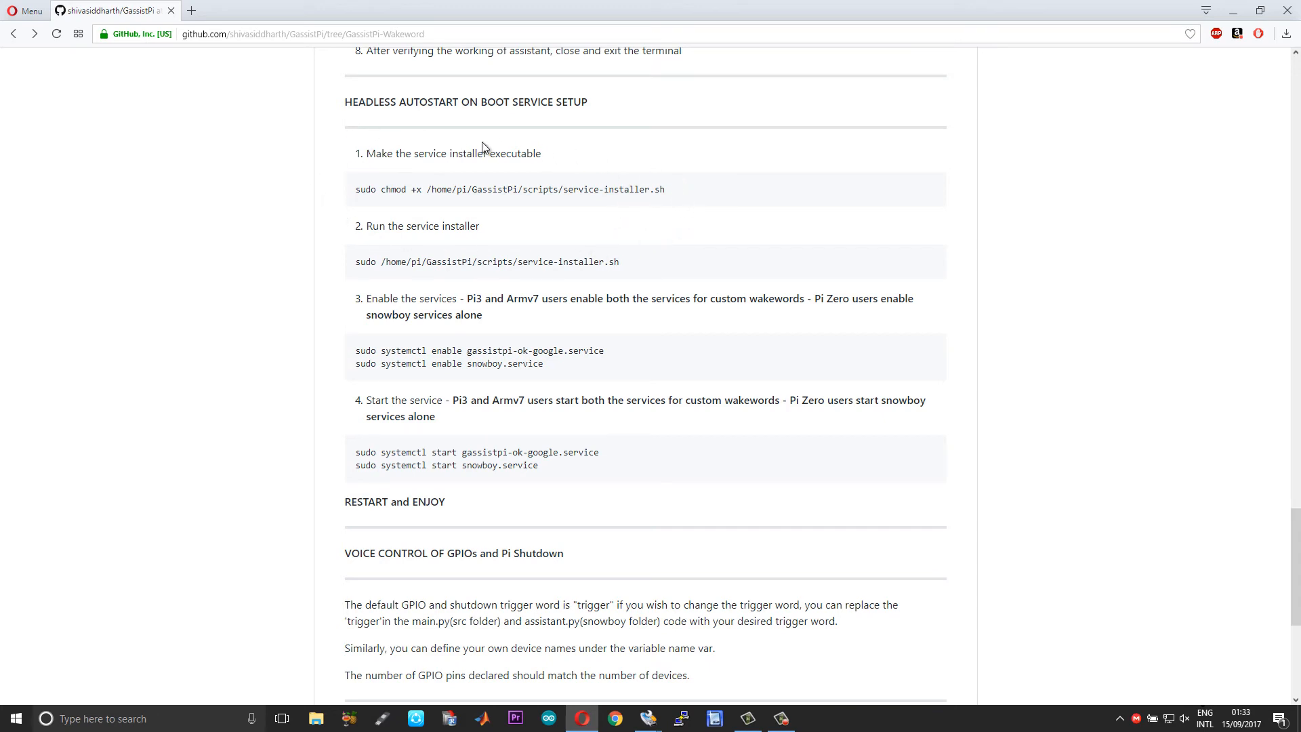
mouse_move(580, 233)
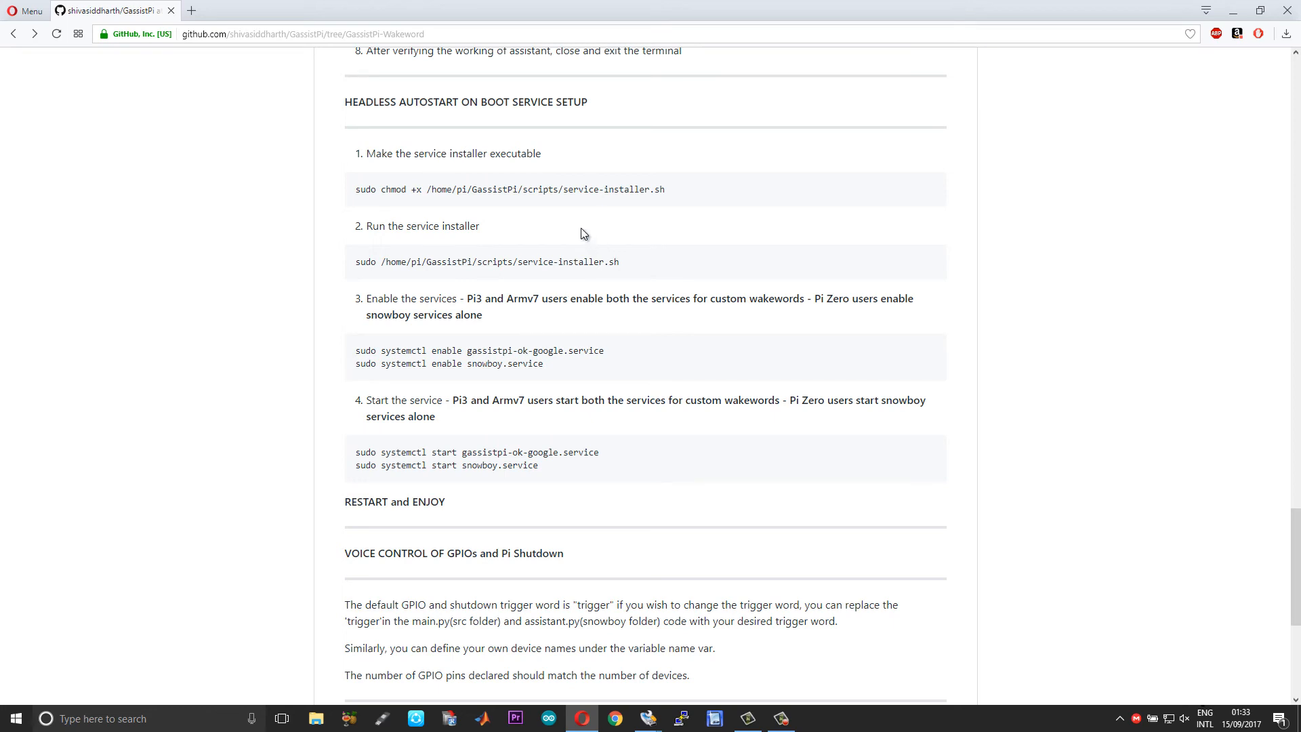
mouse_move(608, 253)
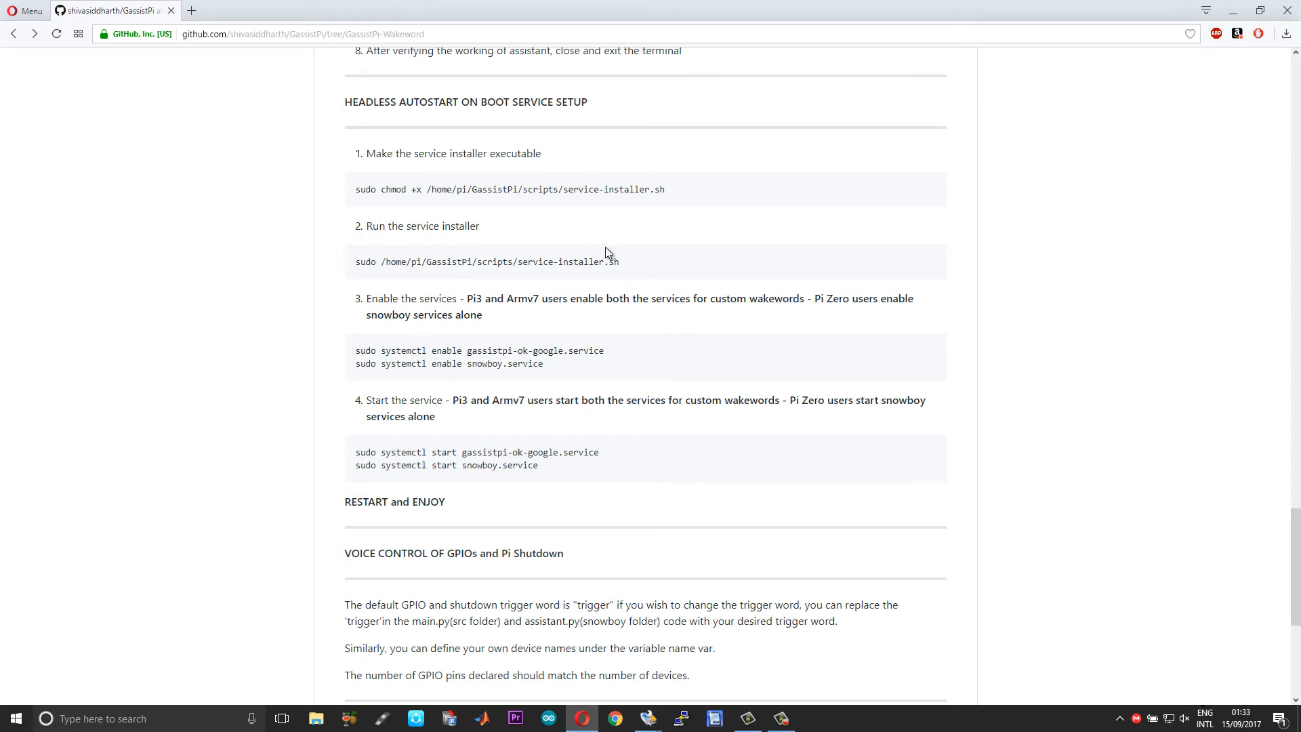
mouse_move(452, 276)
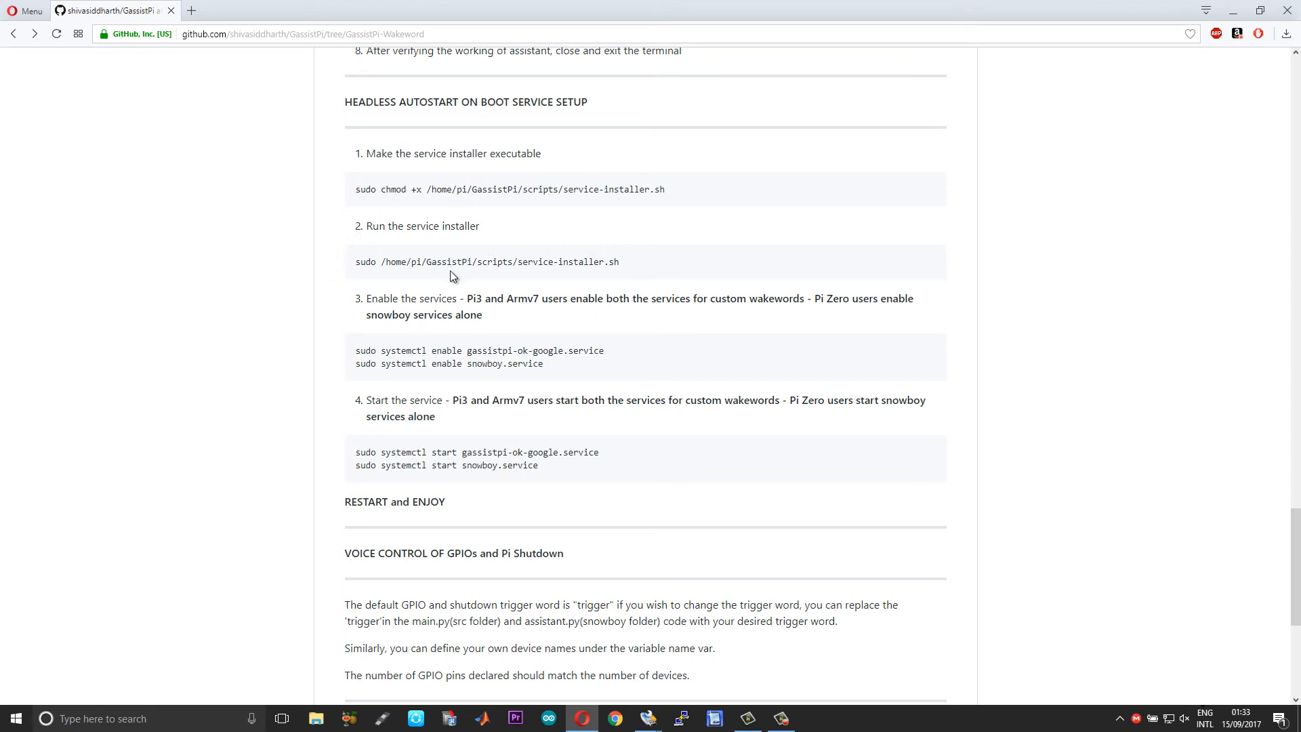
mouse_move(476, 284)
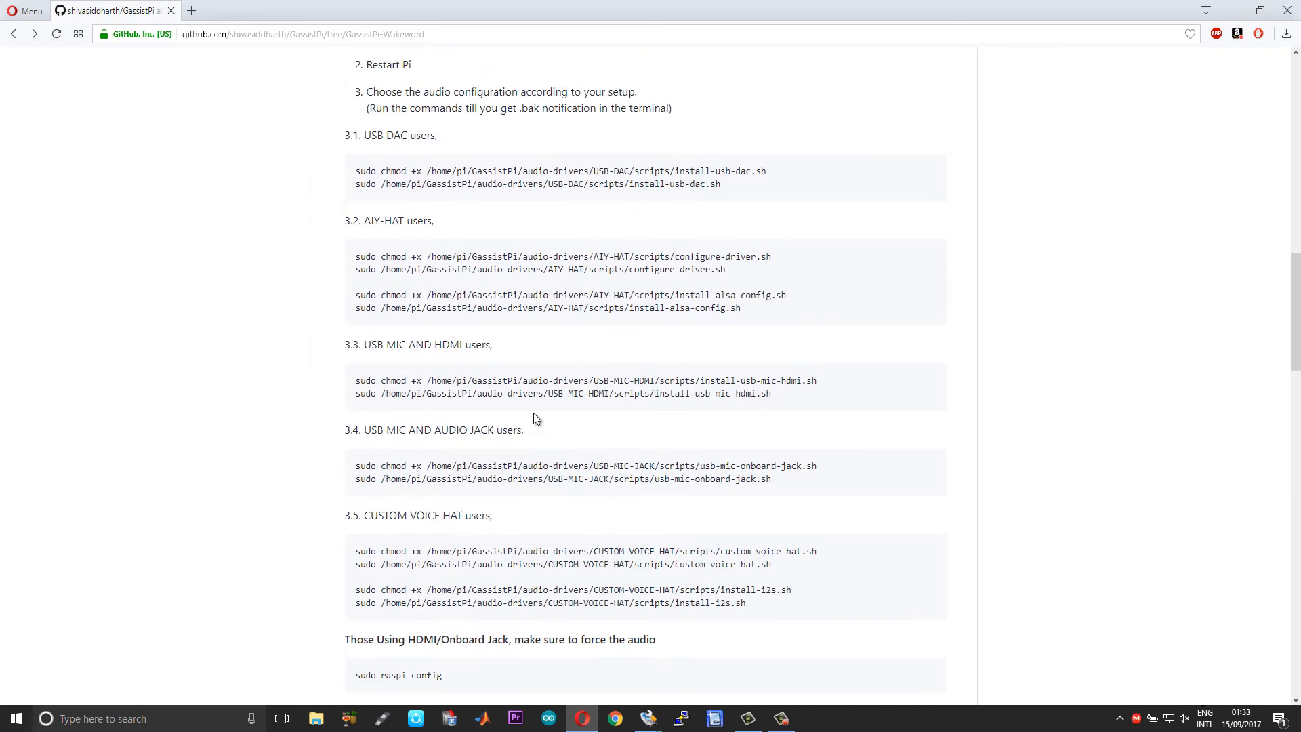
Step: Scroll down past 'Continue After Setting Up Audio' to the headless autostart service steps
scroll(down, 3)
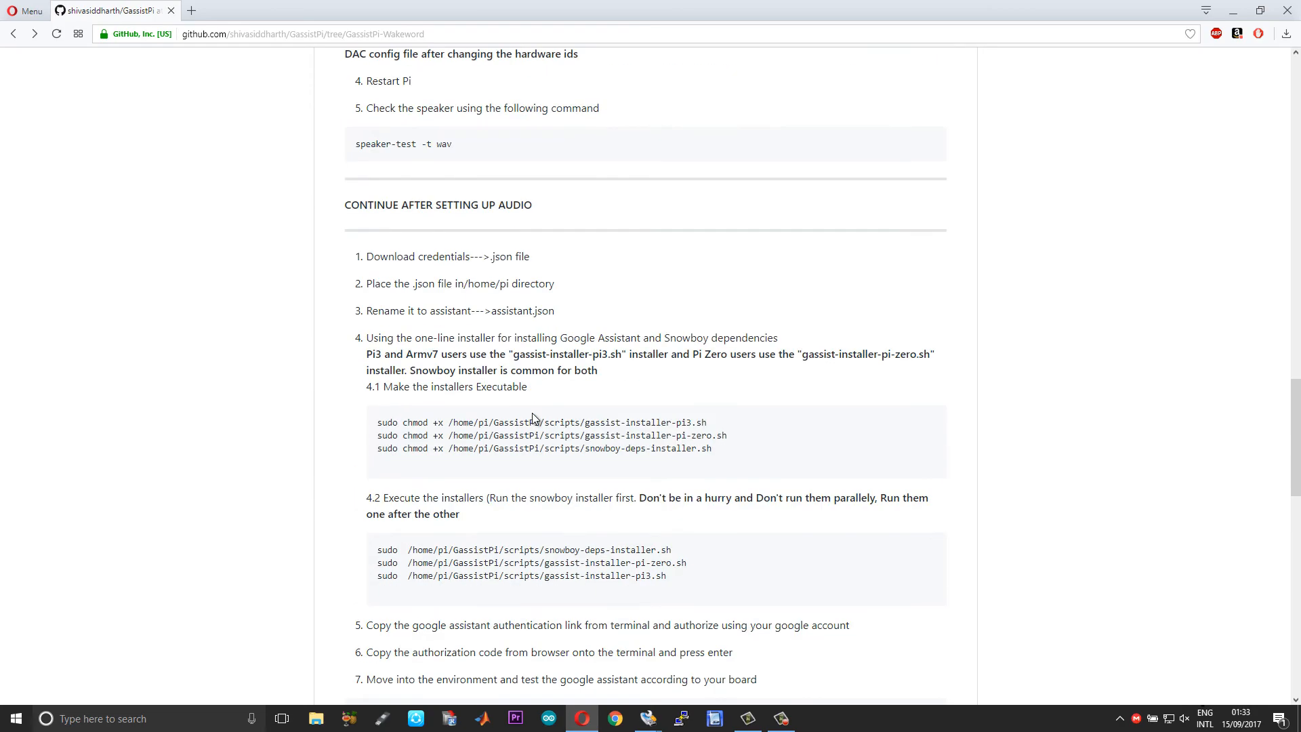
scroll(down, 3)
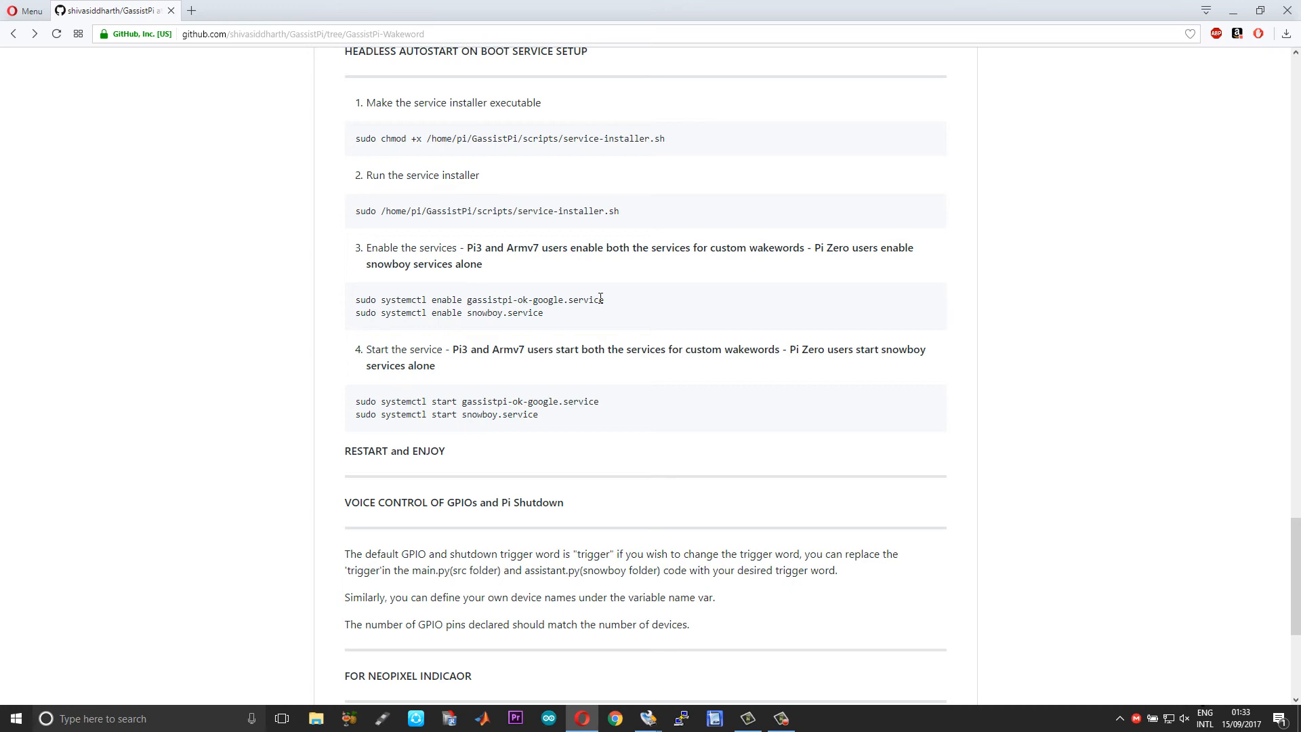
scroll(down, 3)
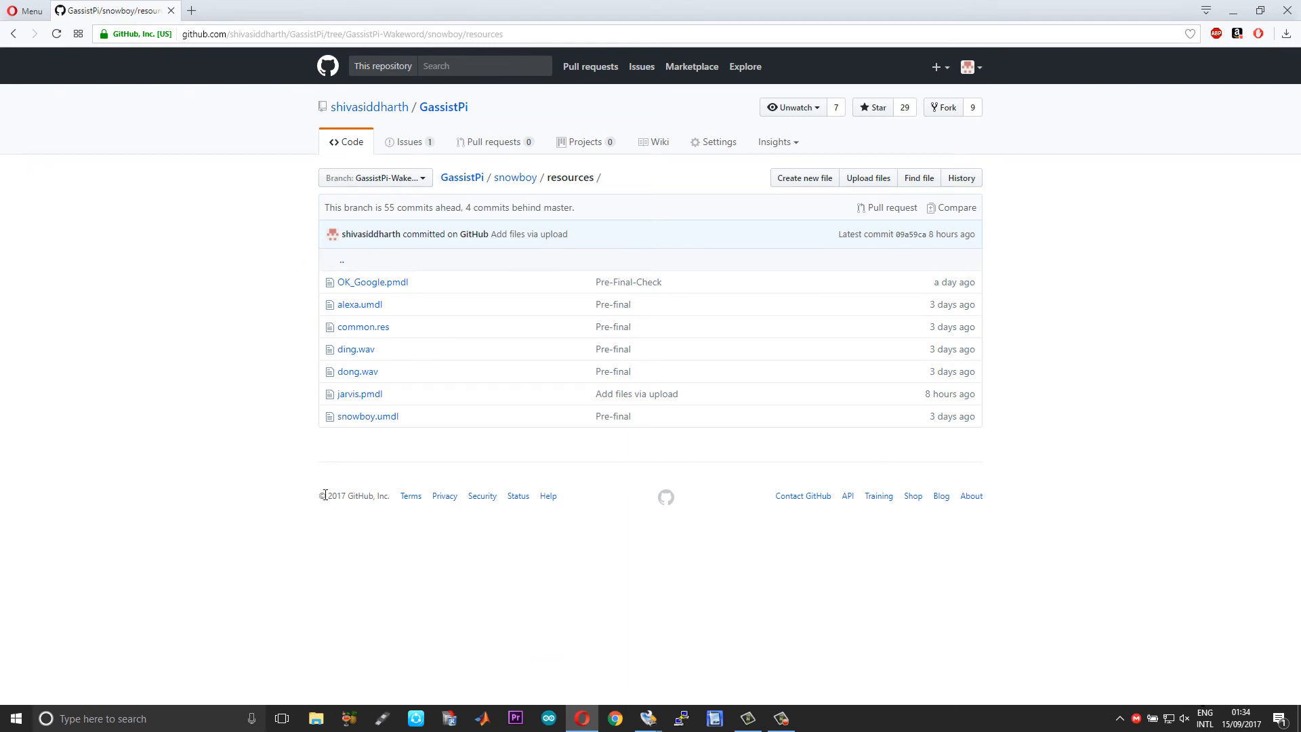
mouse_move(359, 305)
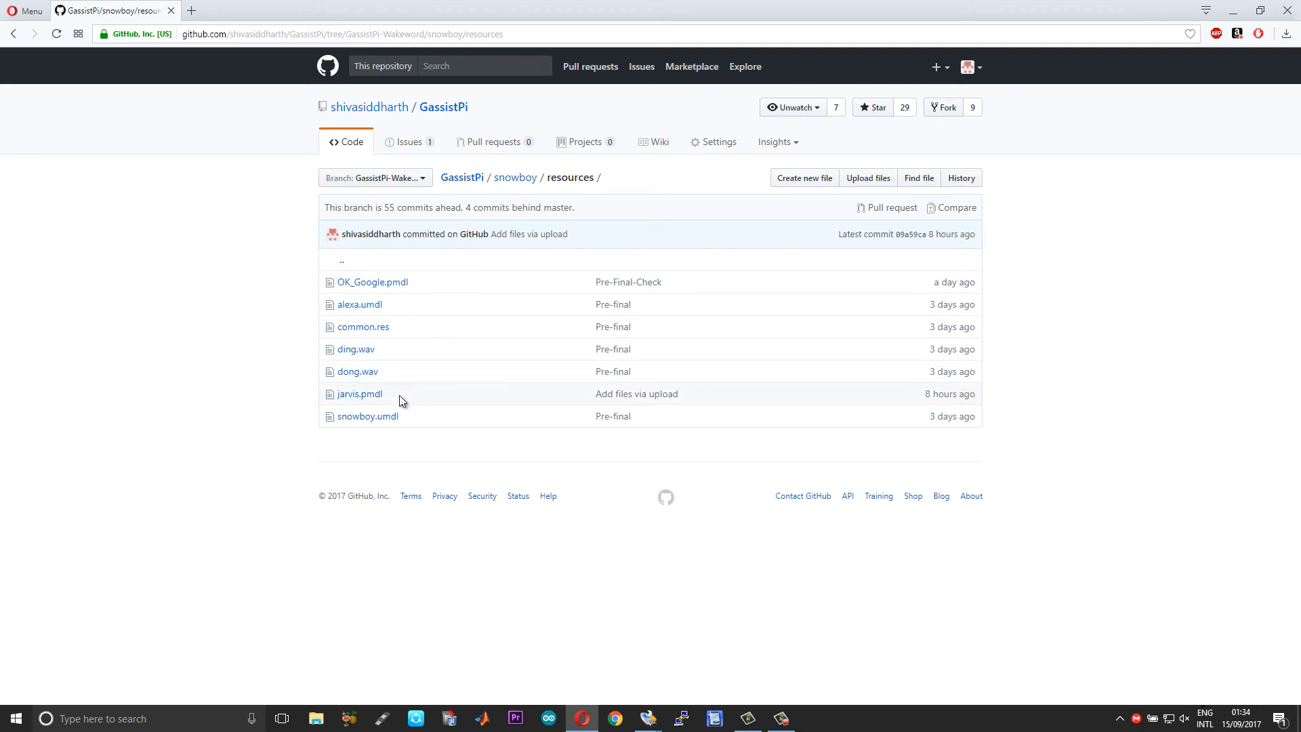
mouse_move(495, 201)
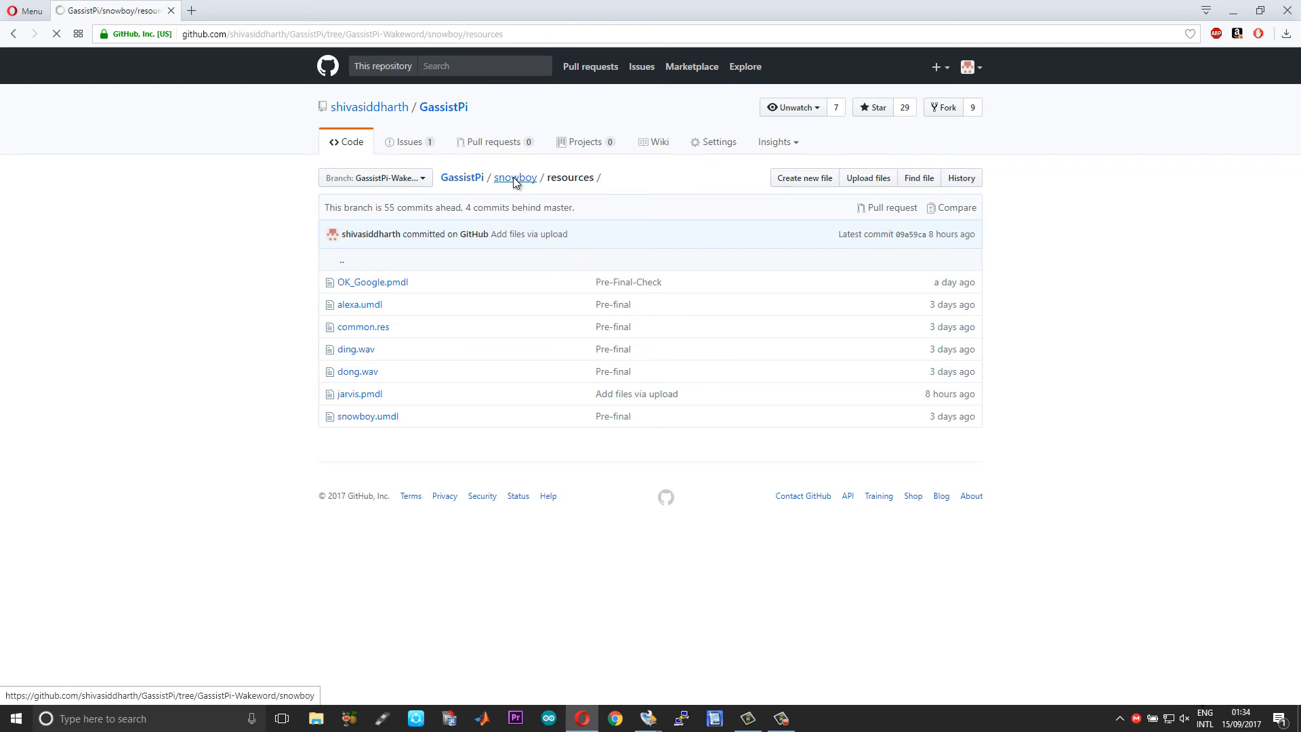
Step: Move up to the snowboy folder via its breadcrumb and open snowboy.py
click(514, 177)
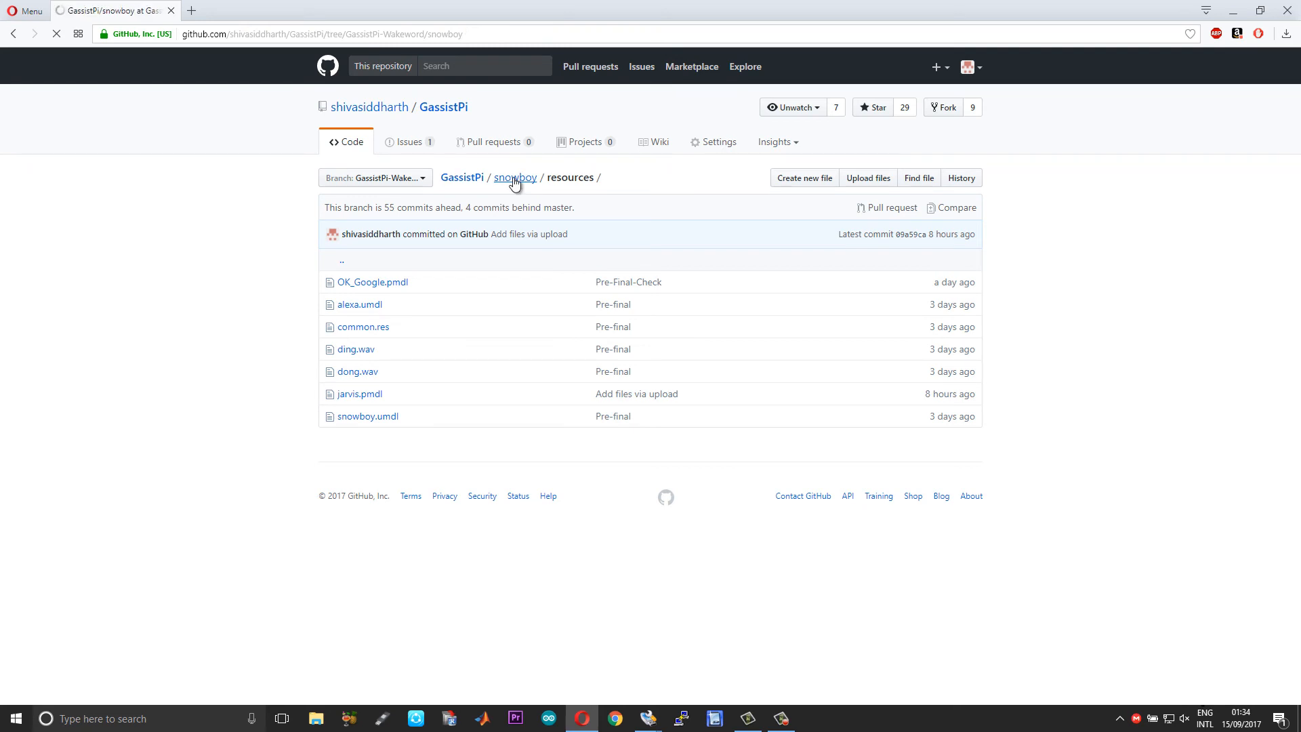
click(515, 176)
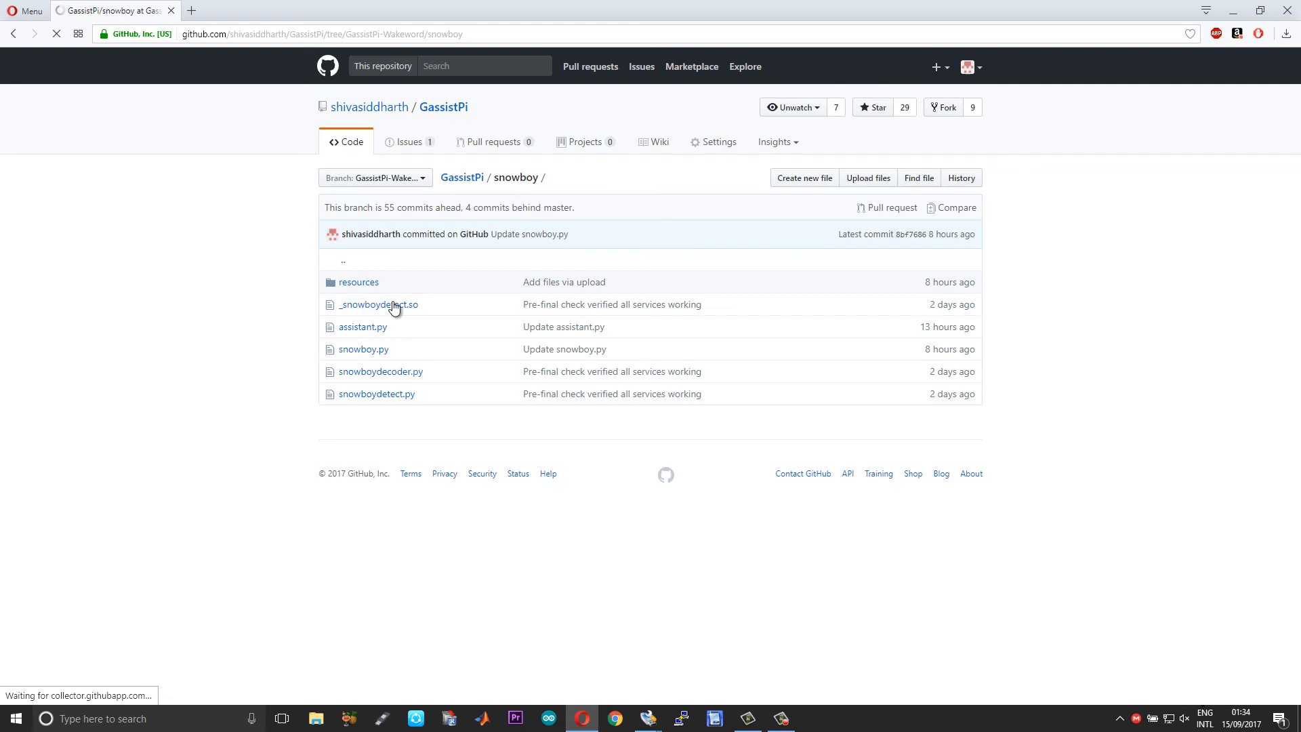
click(363, 348)
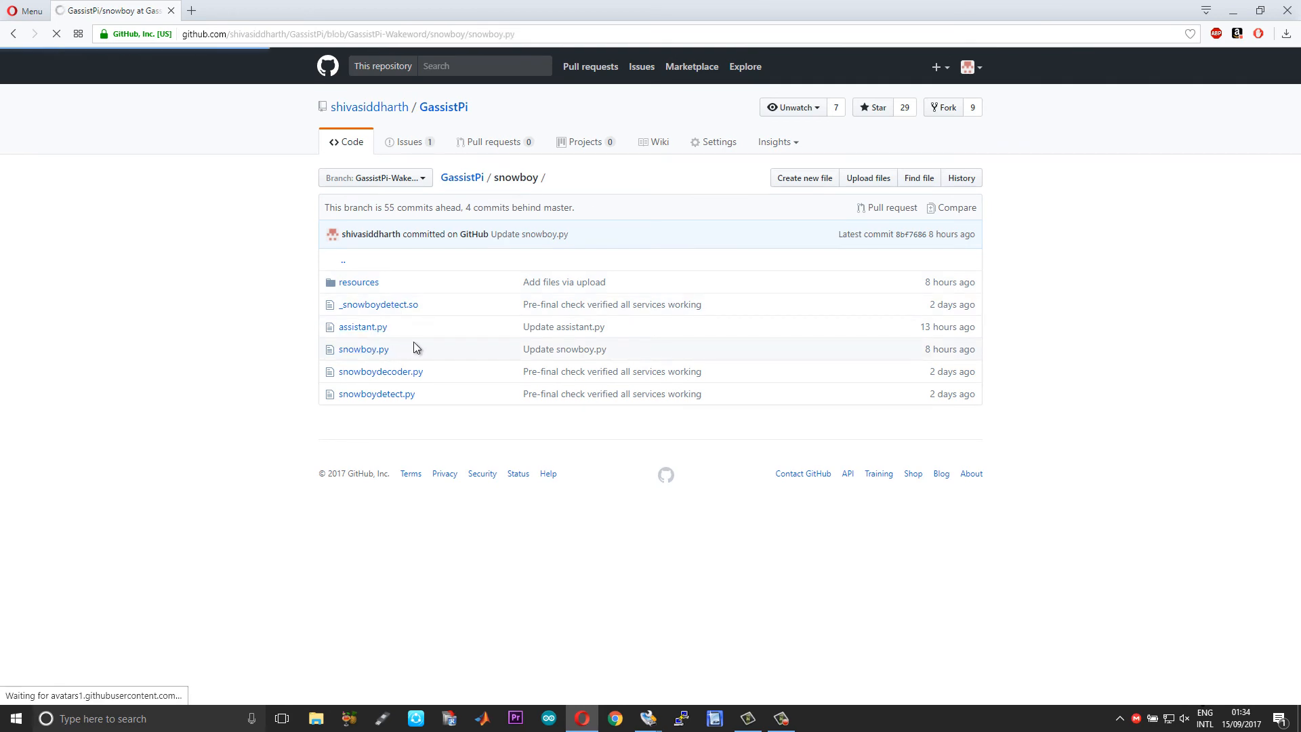
click(364, 348)
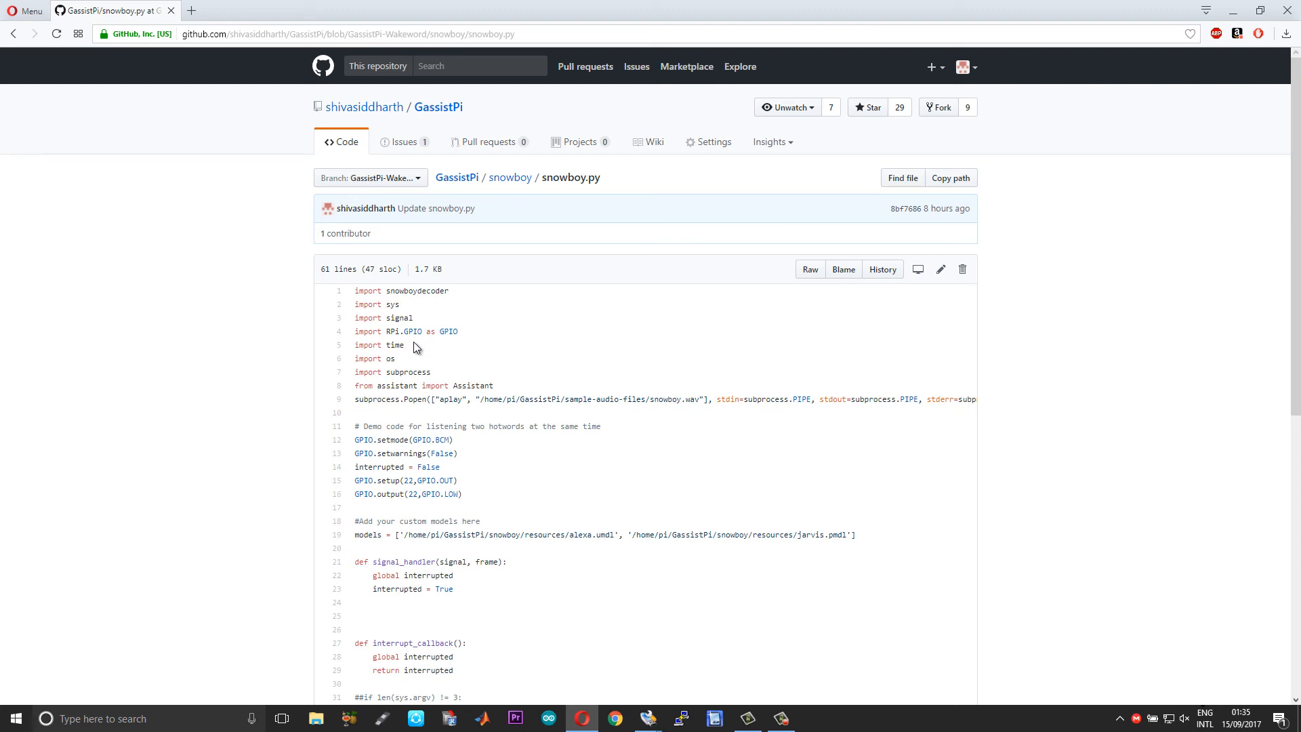
Step: Scroll snowboy.py to the models line, then return to the GassistPi repo root
scroll(down, 3)
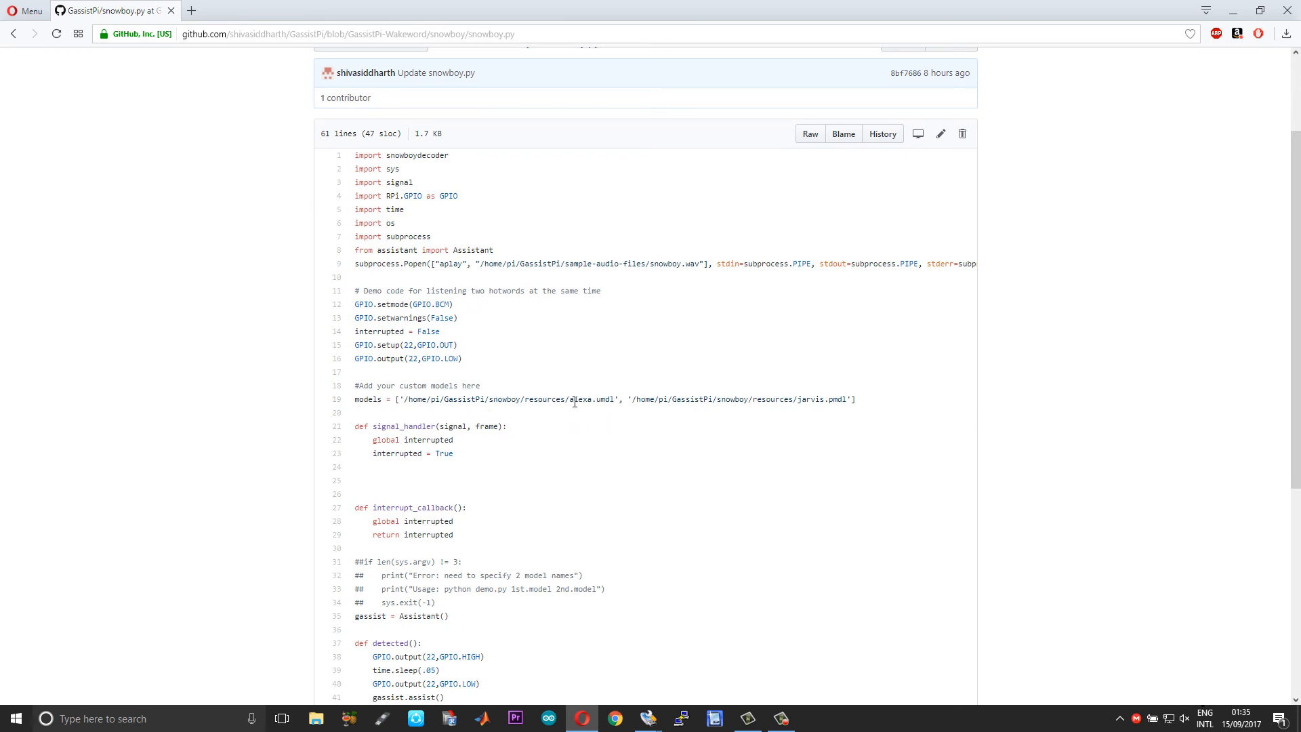
mouse_move(709, 418)
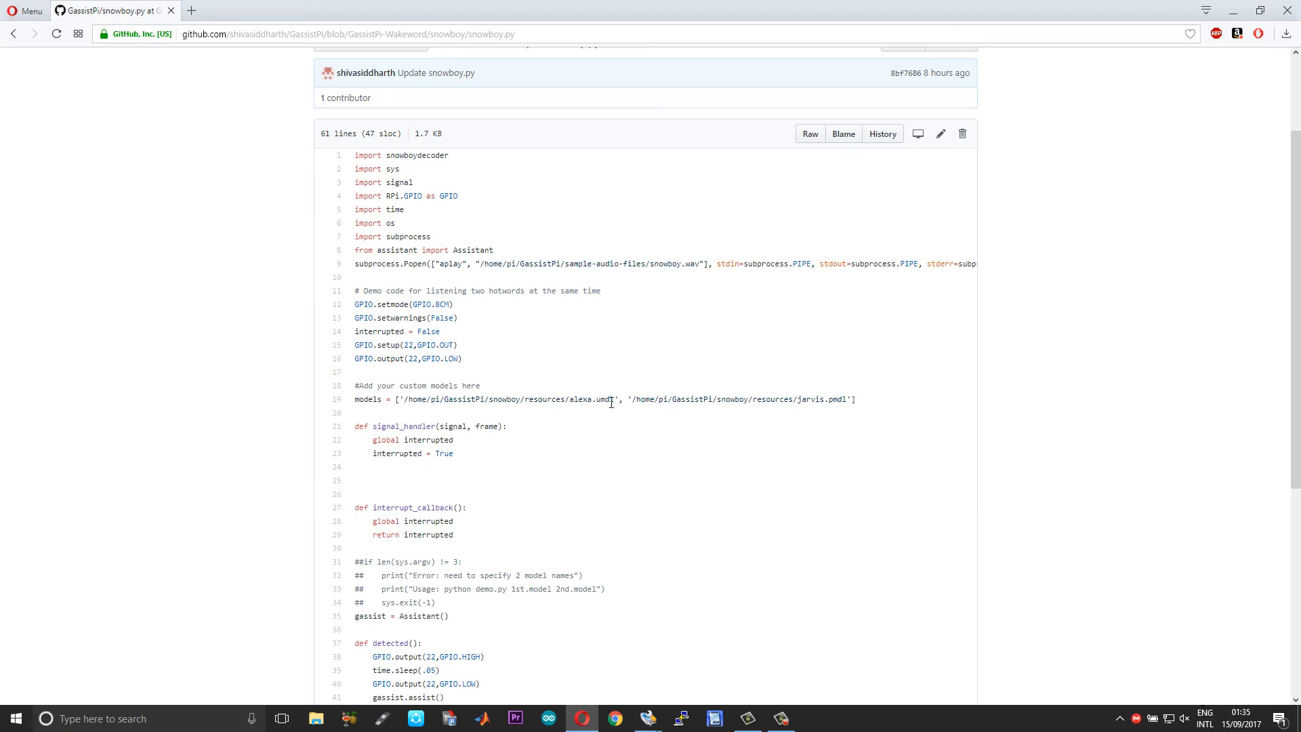
mouse_move(639, 398)
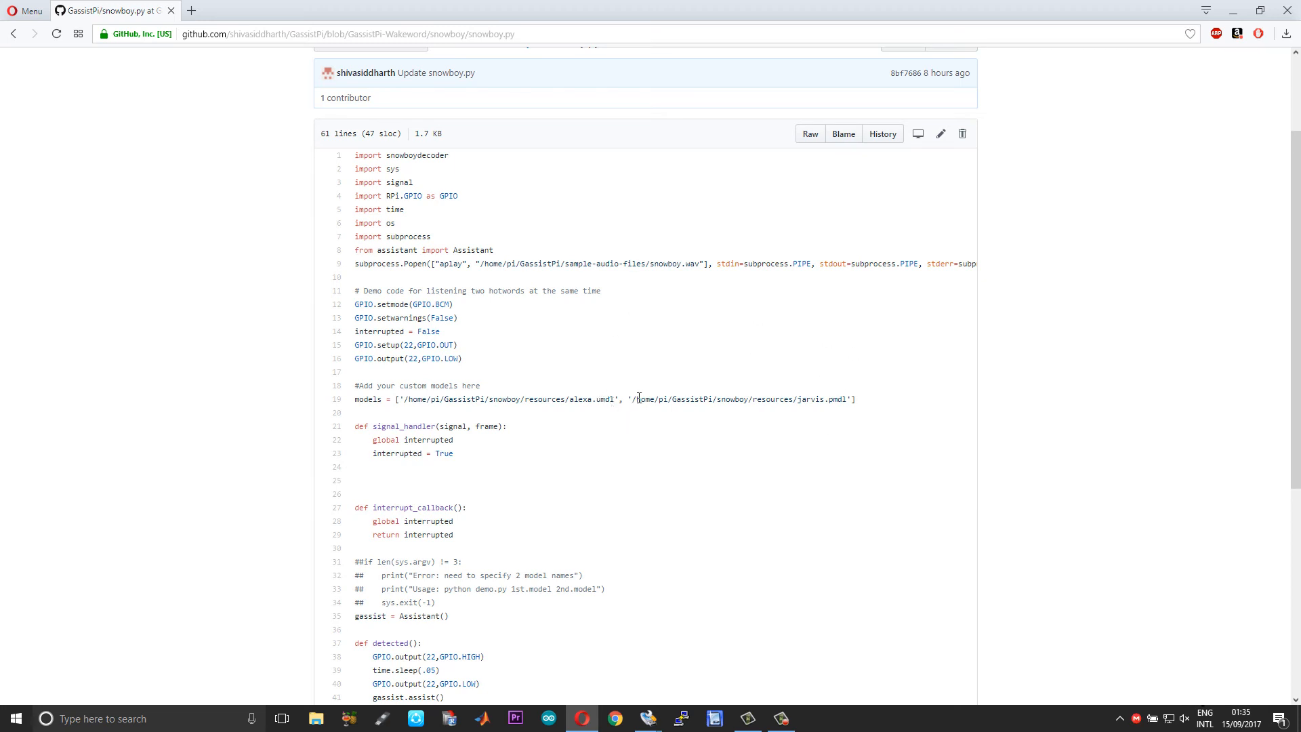
scroll(down, 3)
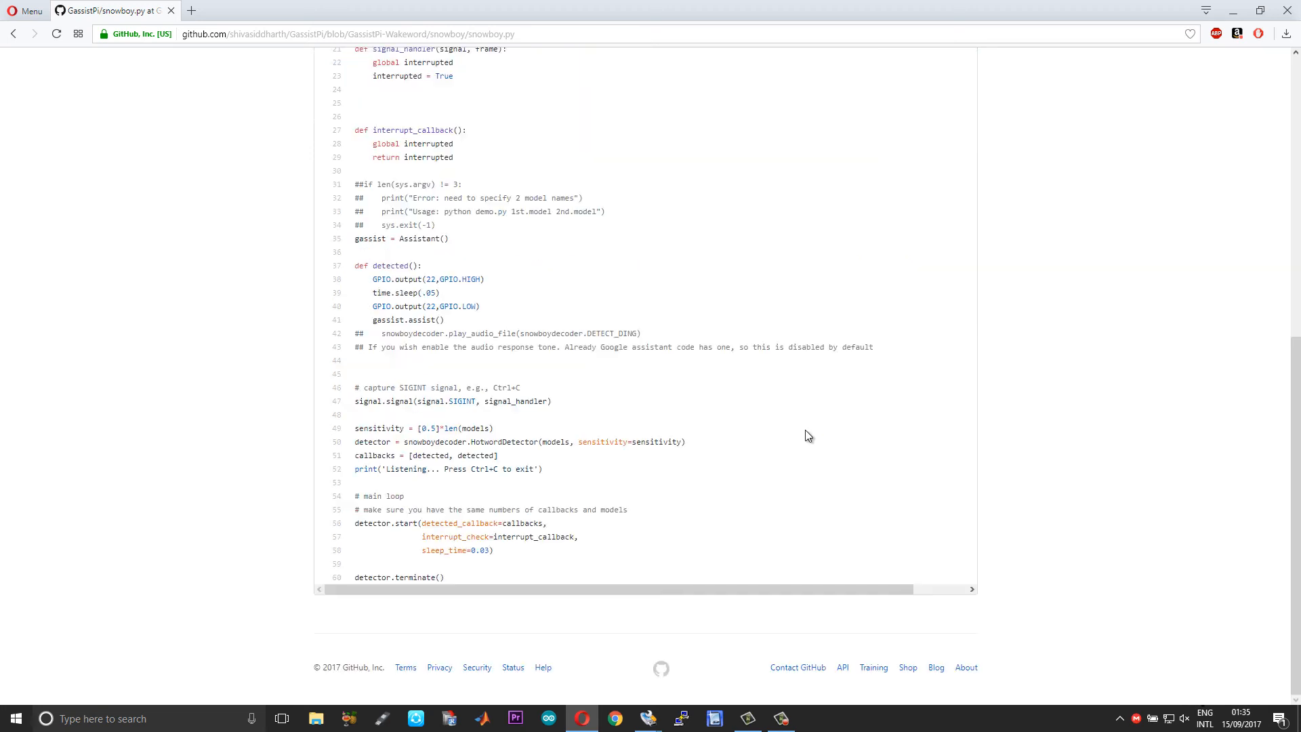
mouse_move(432, 291)
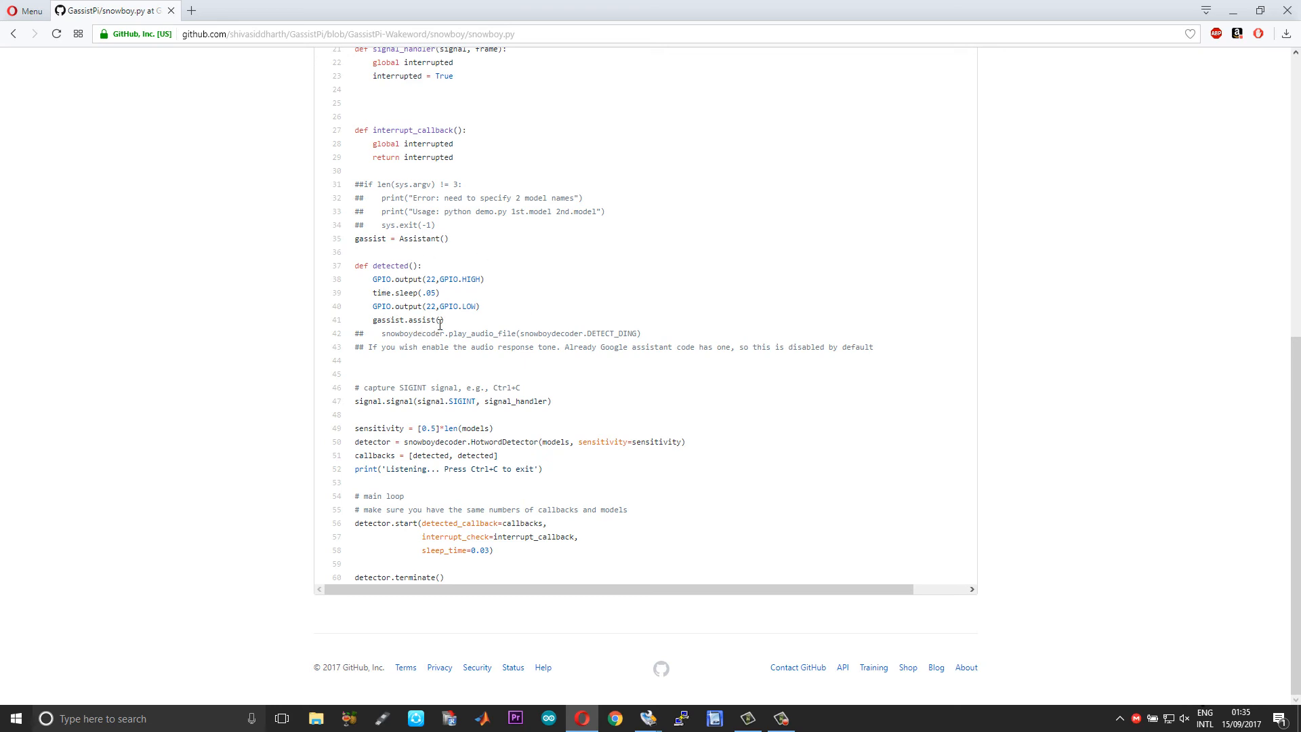
mouse_move(461, 326)
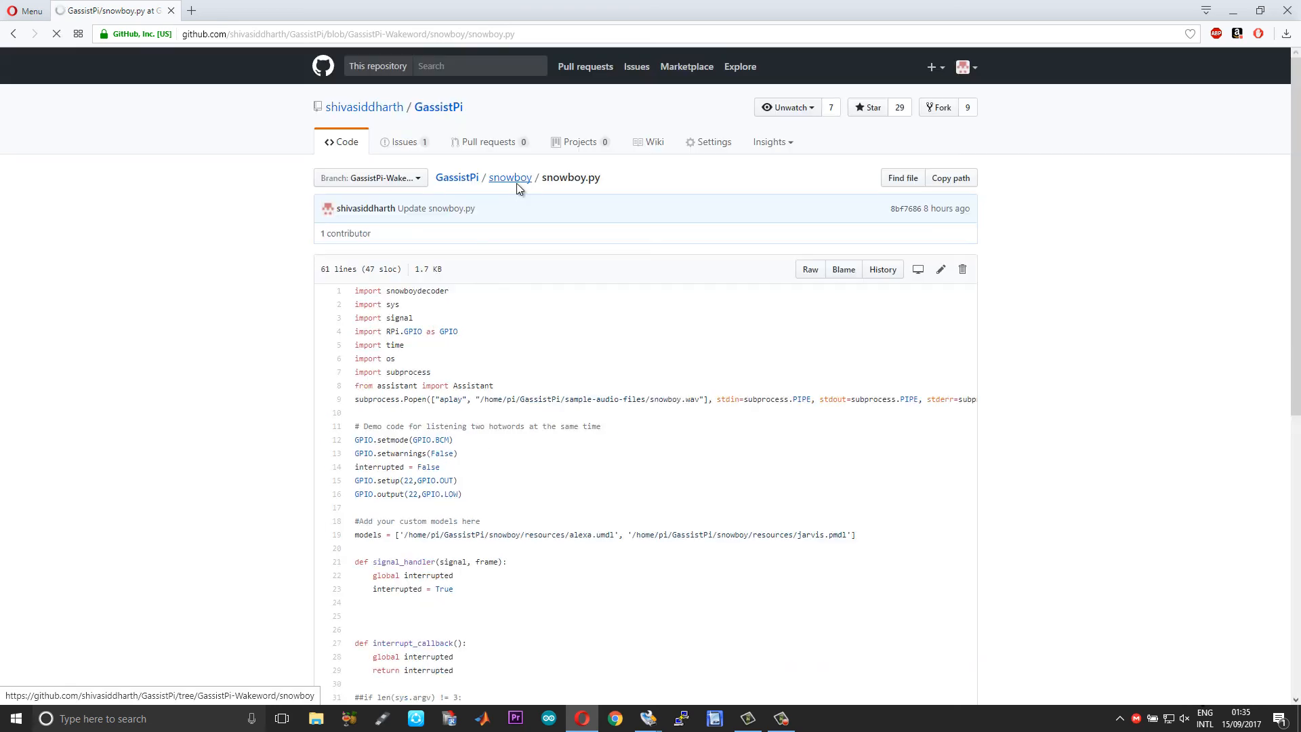
click(510, 176)
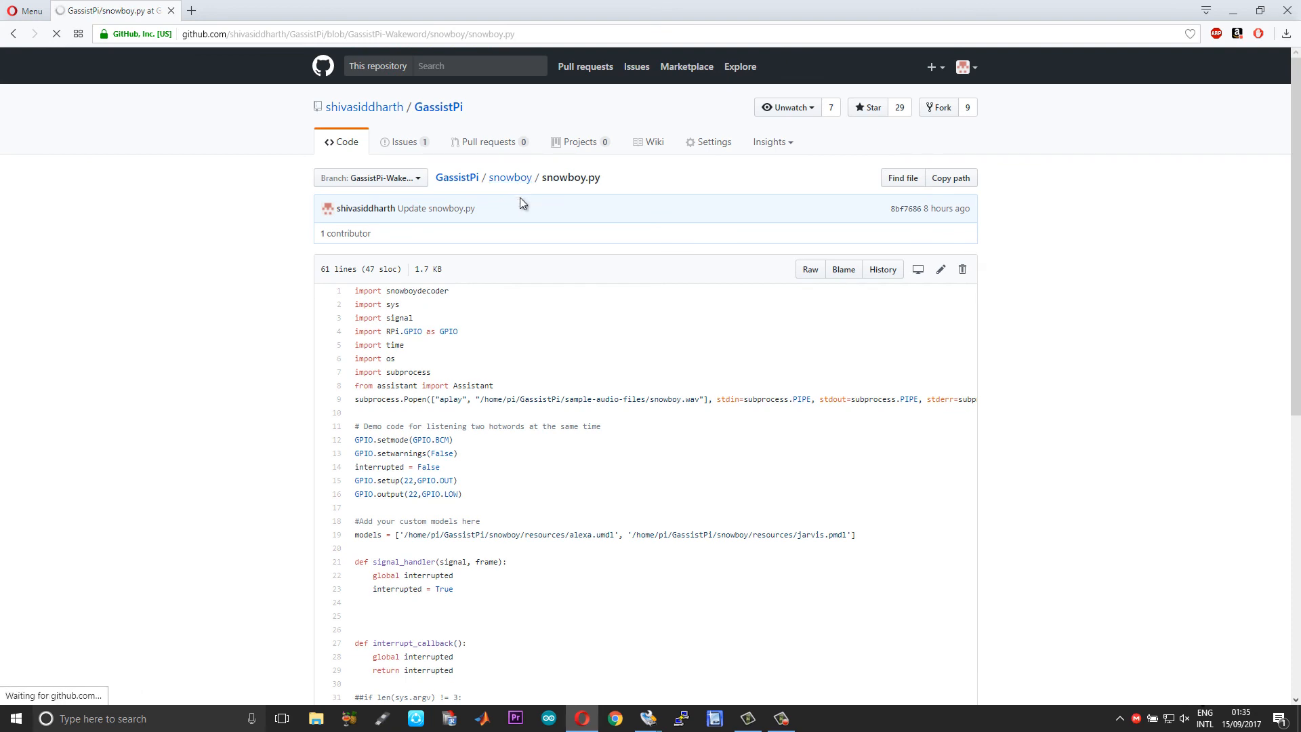
click(510, 177)
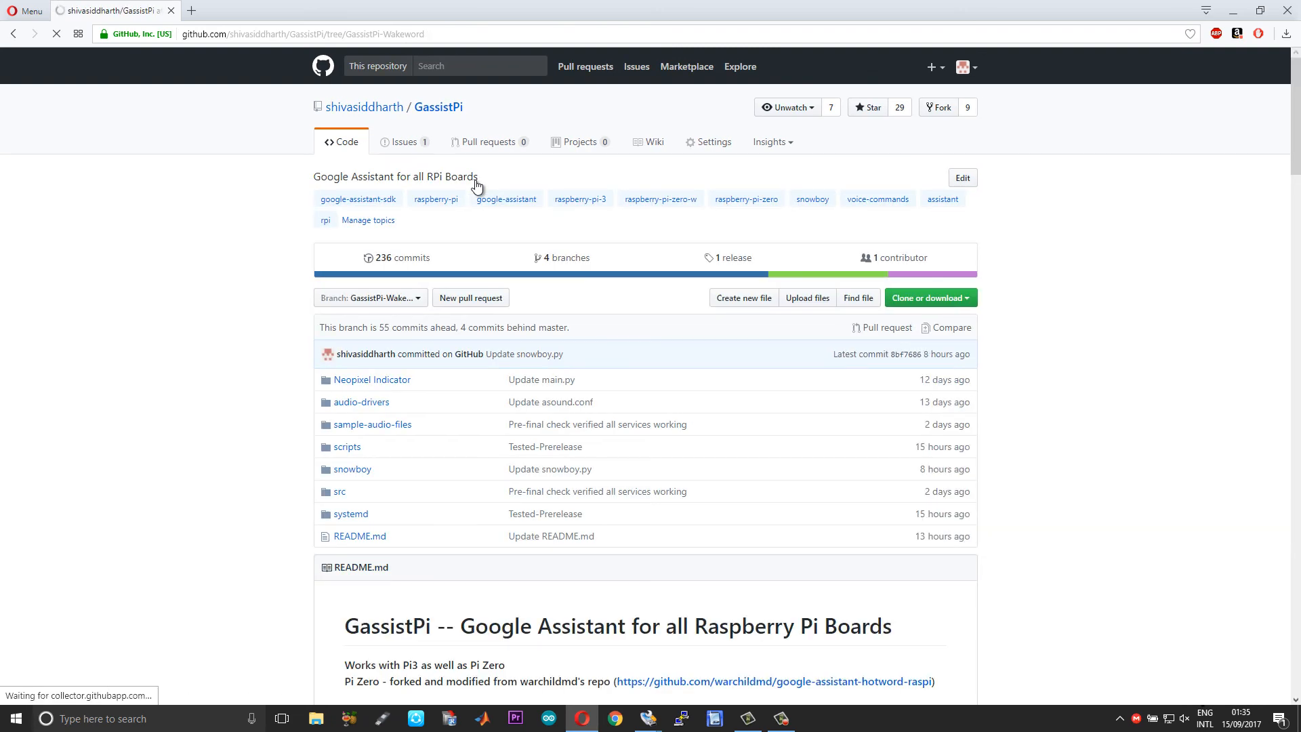
click(55, 34)
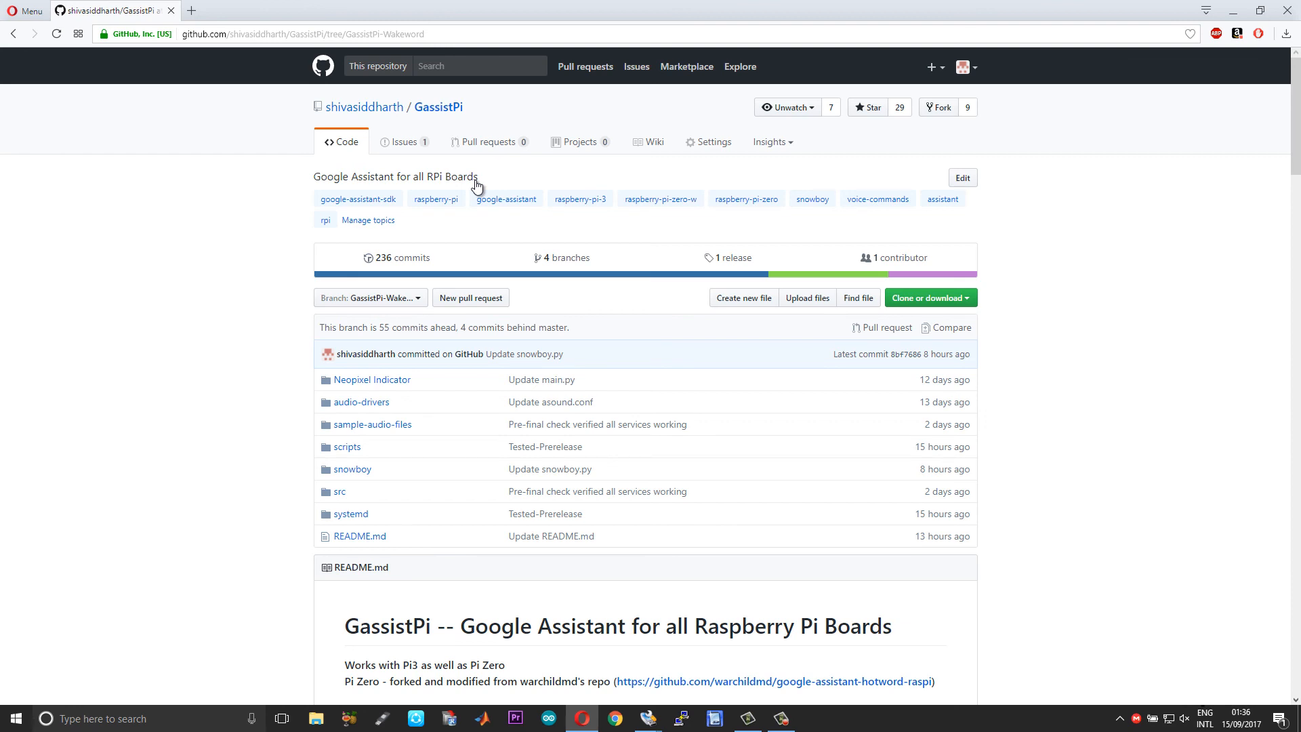
scroll(down, 3)
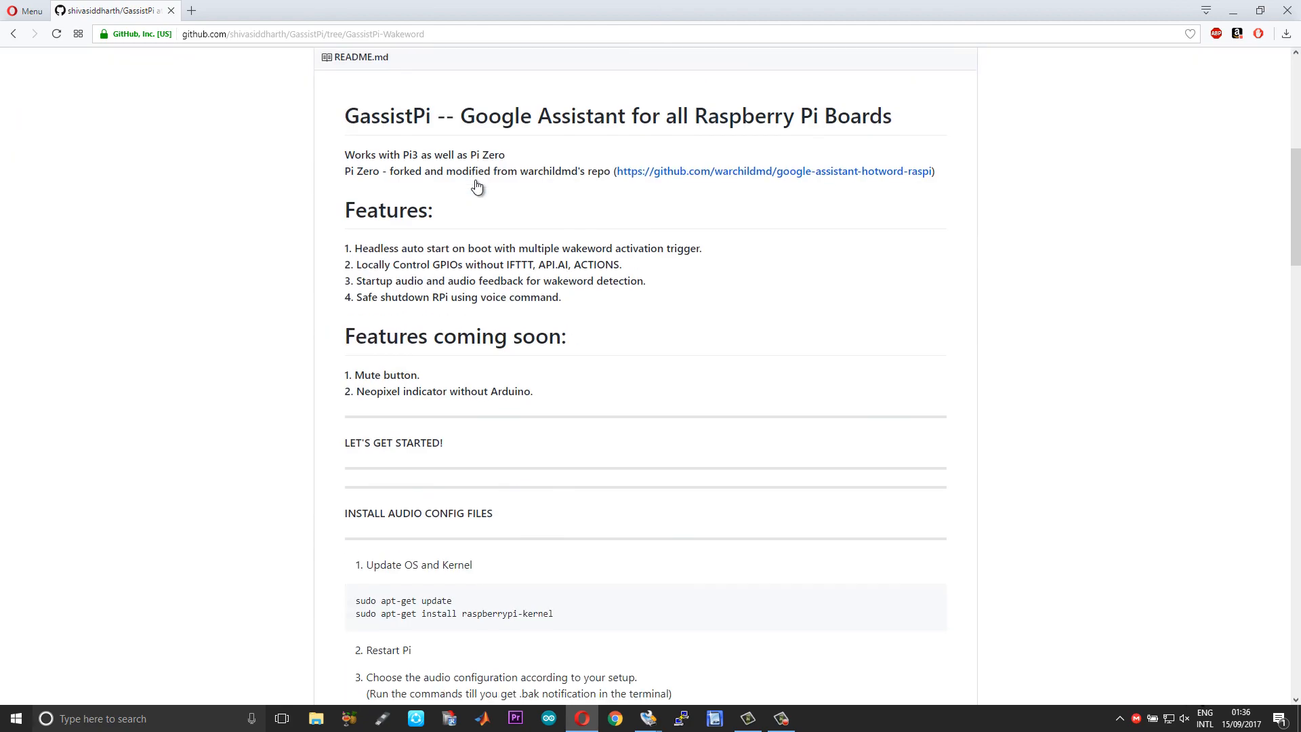
scroll(down, 3)
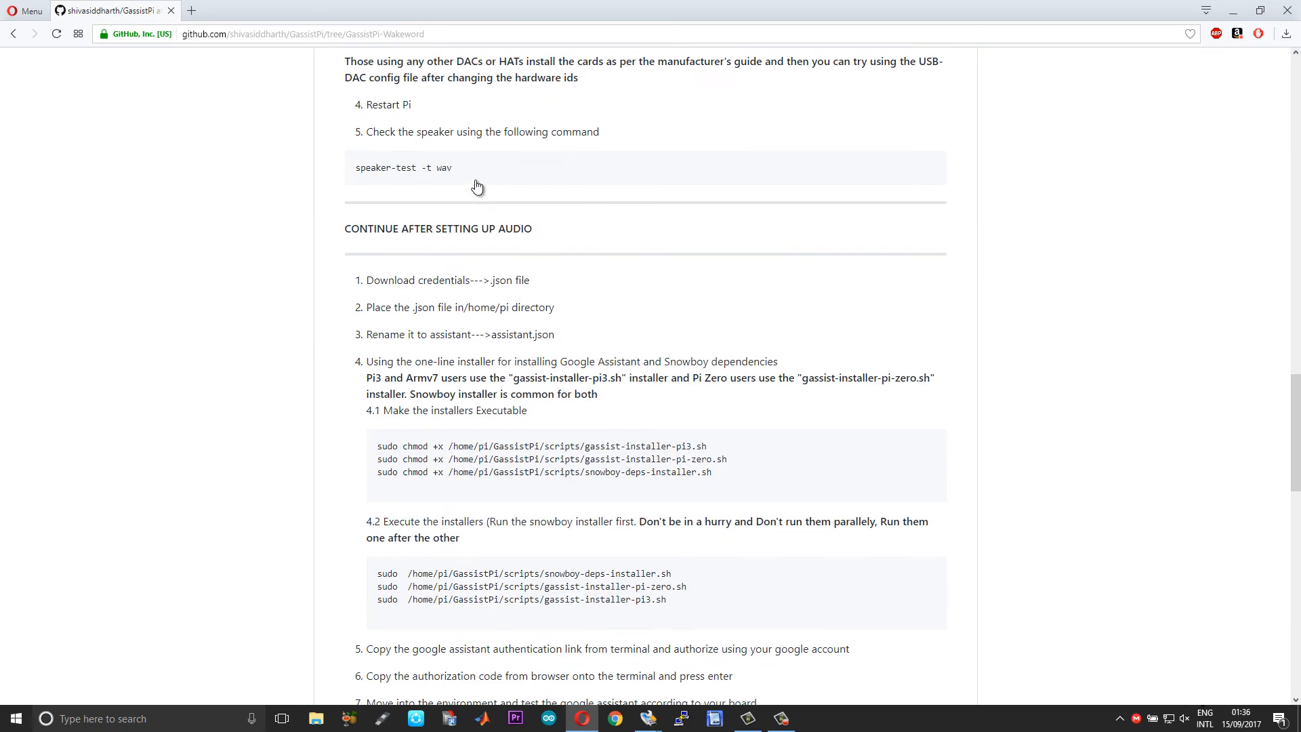
scroll(down, 3)
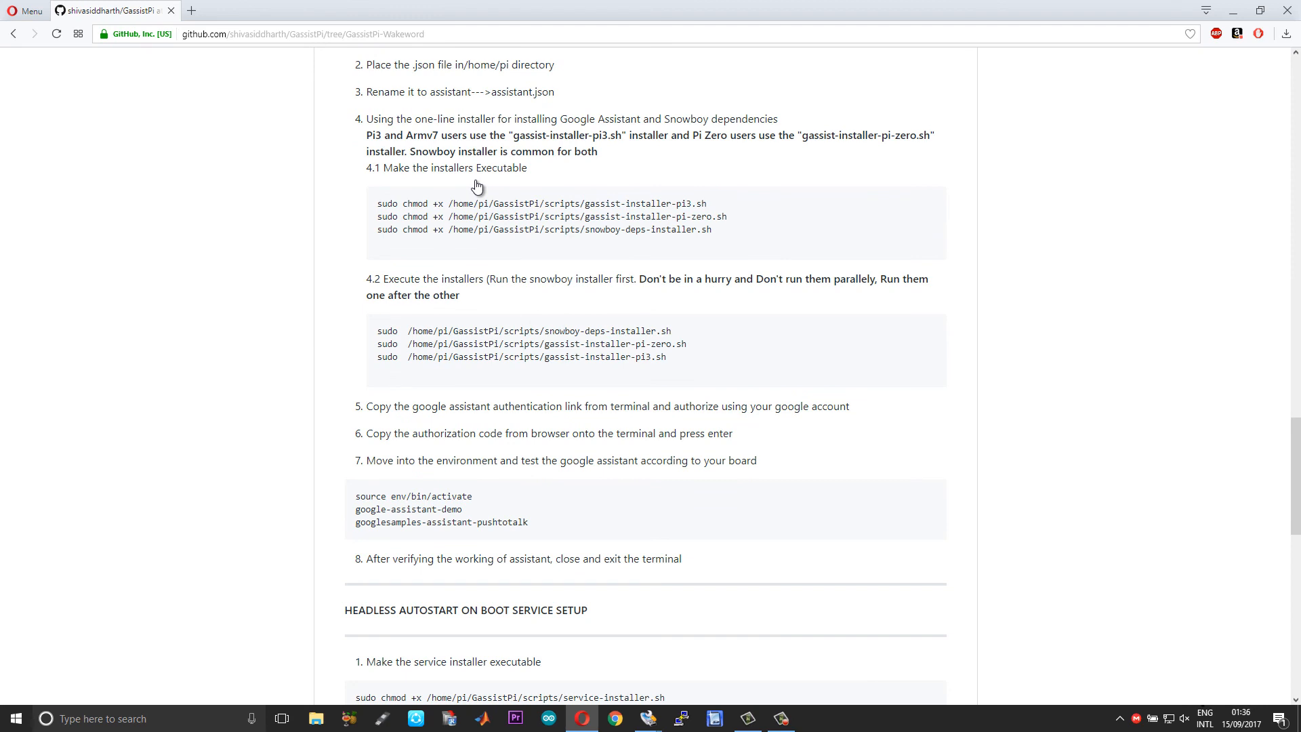
scroll(down, 3)
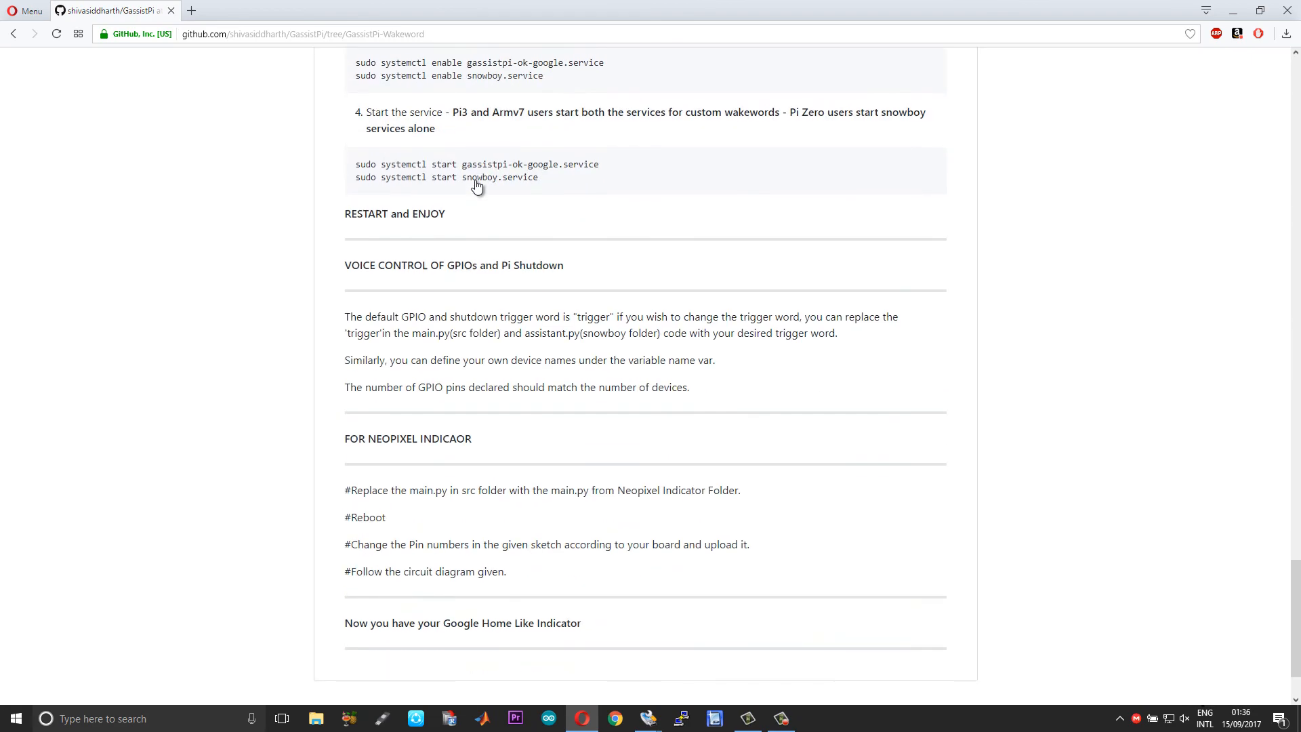
scroll(up, 3)
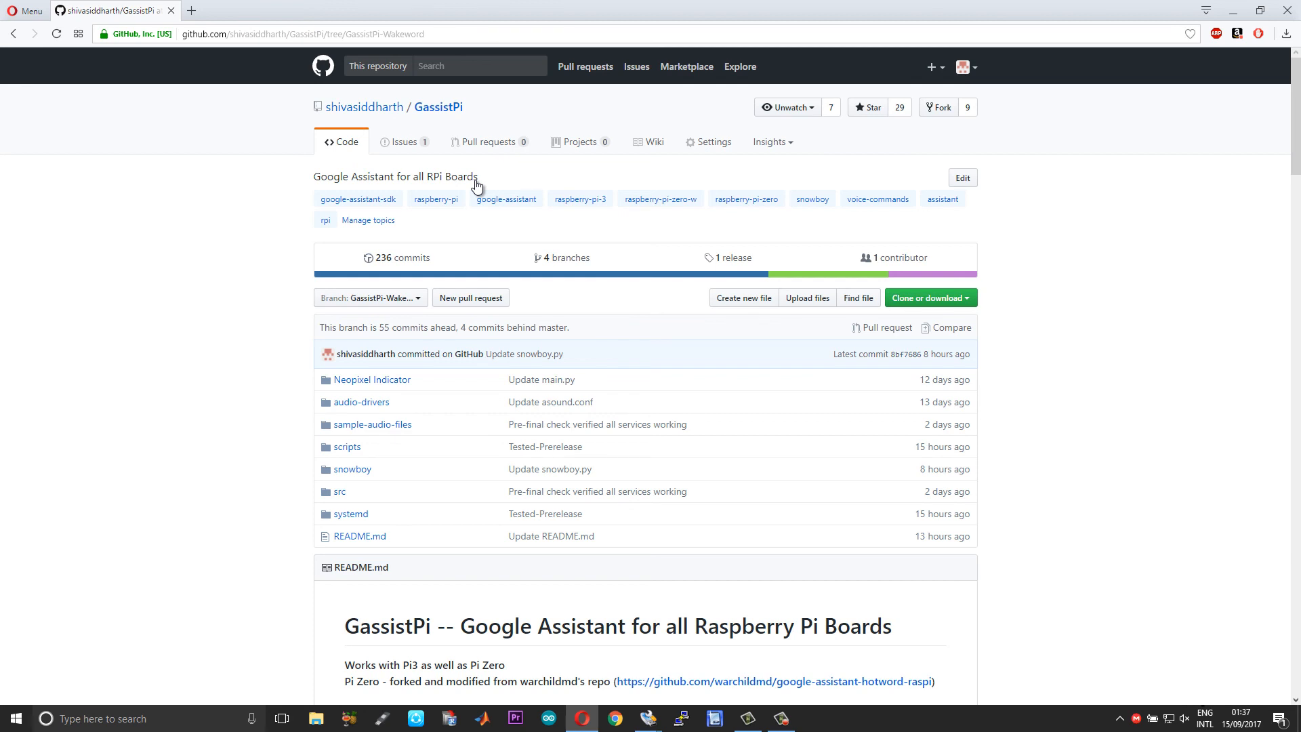
scroll(down, 3)
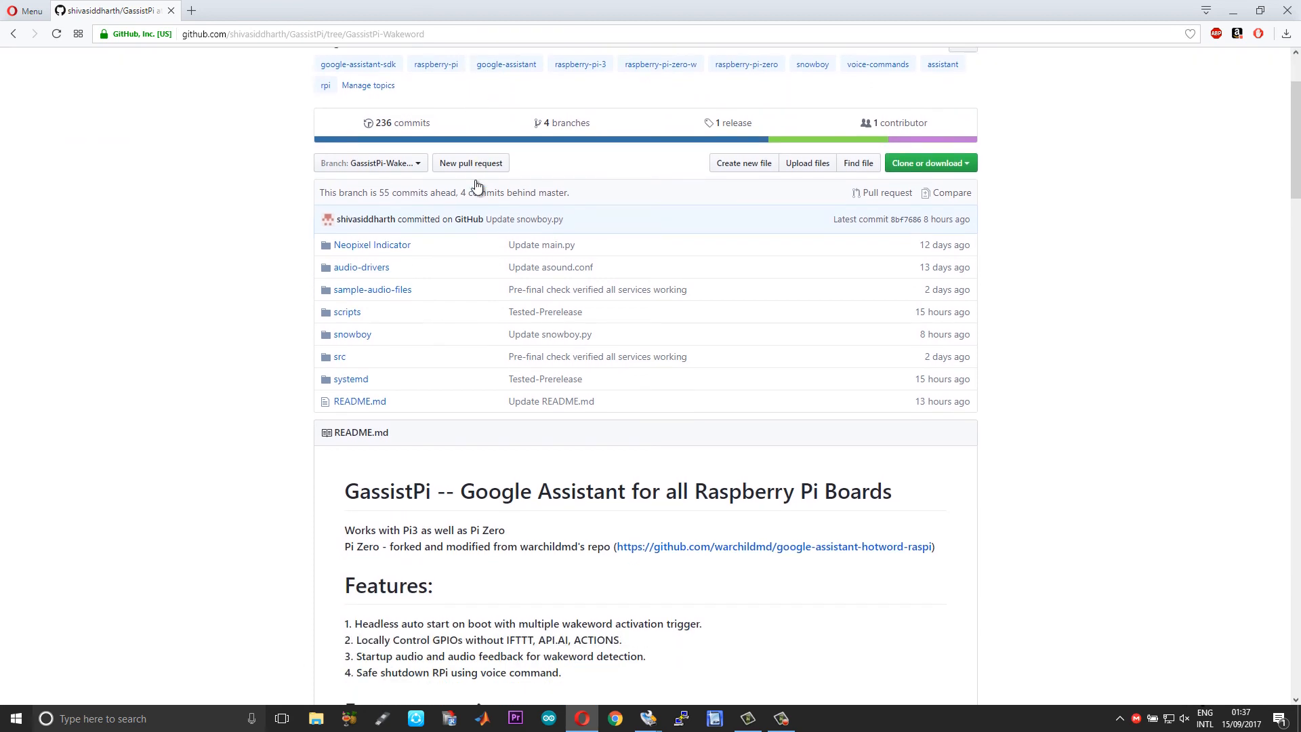